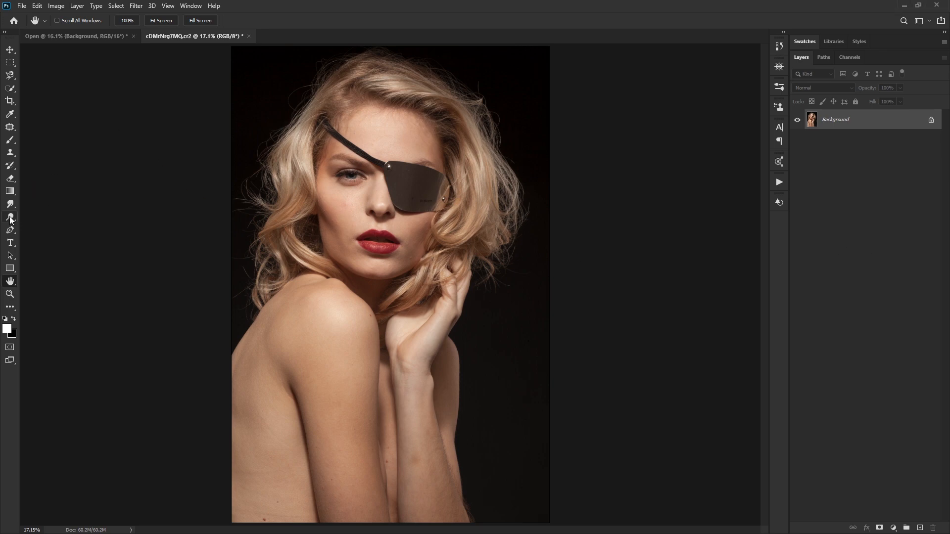
mouse_move(10, 218)
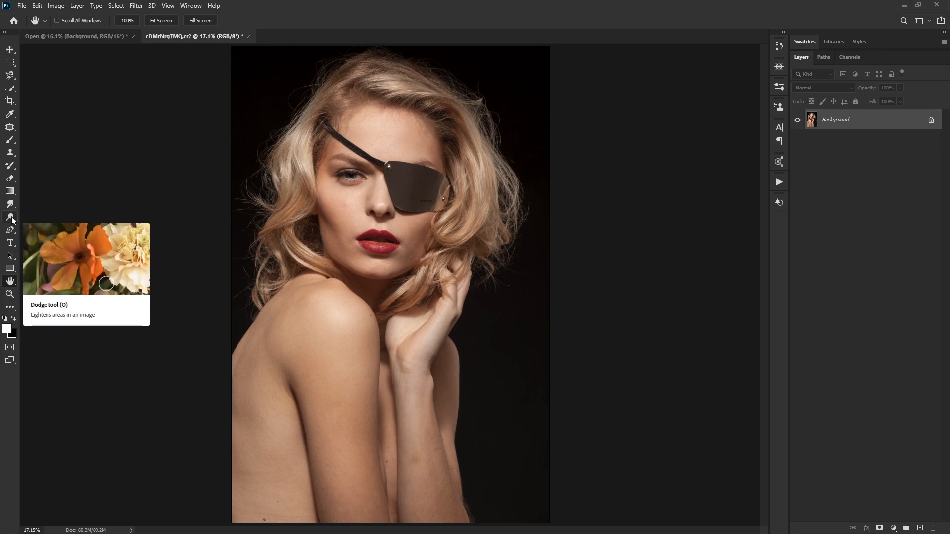
Step: With the Dodge tool, lighten four horizontal bands across the woman's upper arm
click(11, 218)
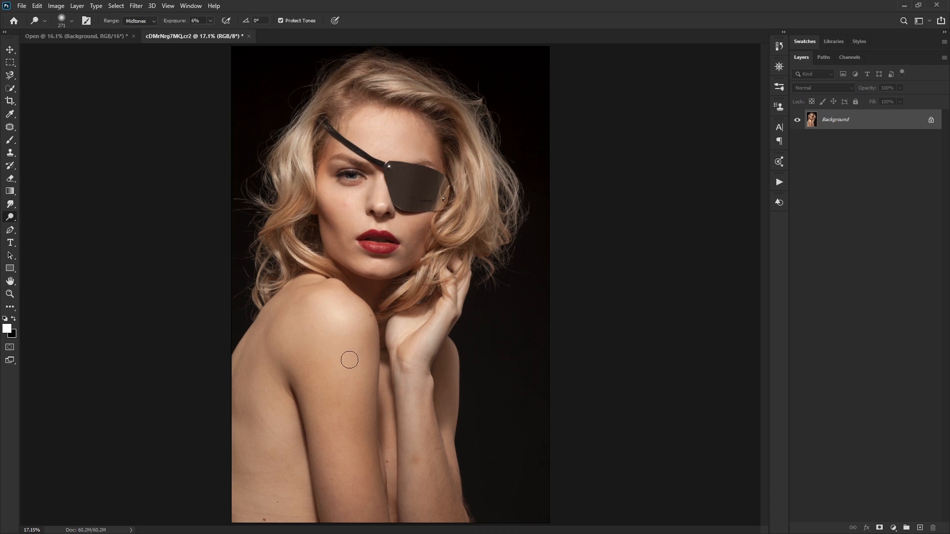
mouse_move(725, 210)
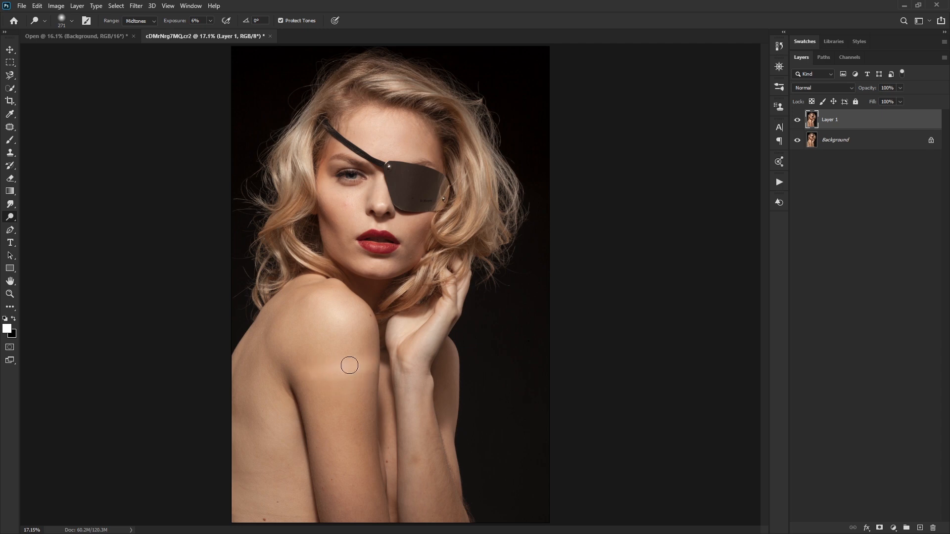
drag(350, 365, 365, 353)
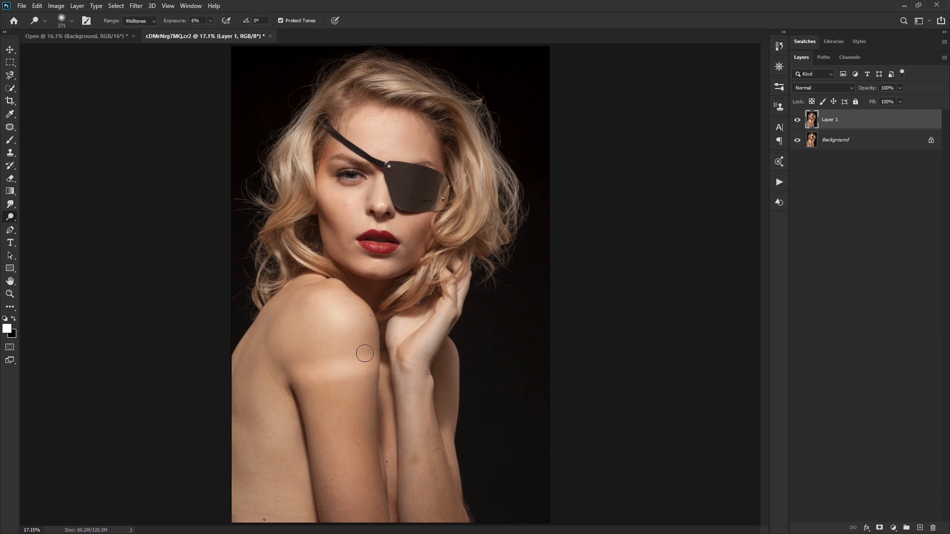
mouse_move(371, 361)
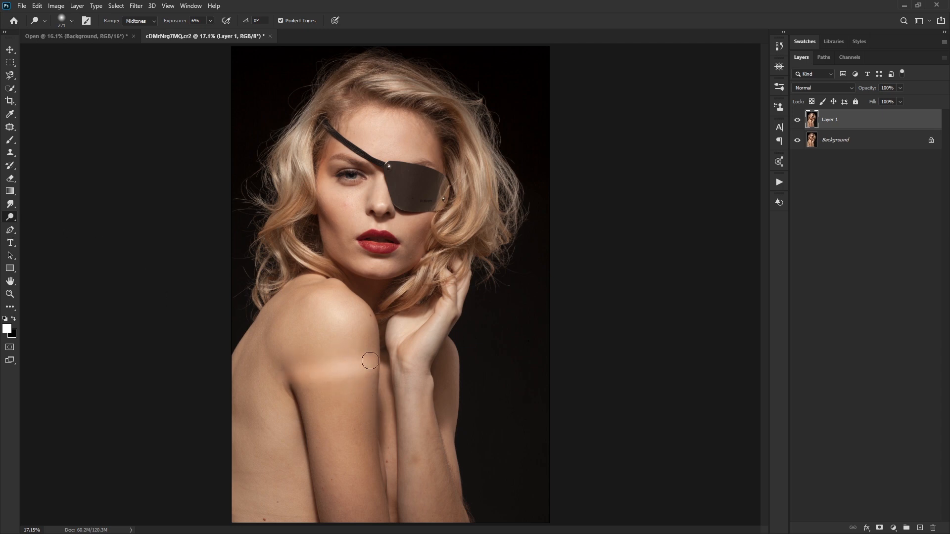
mouse_move(329, 386)
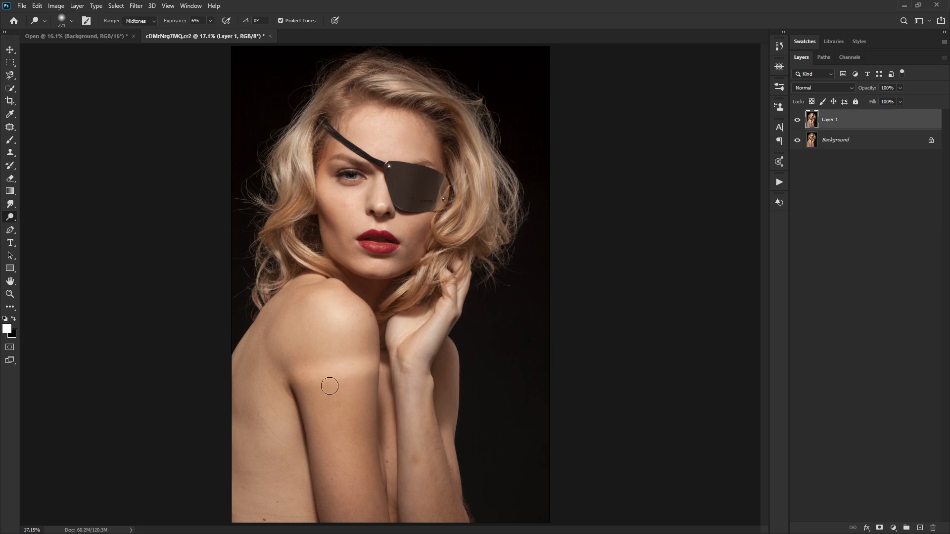
drag(329, 386, 346, 394)
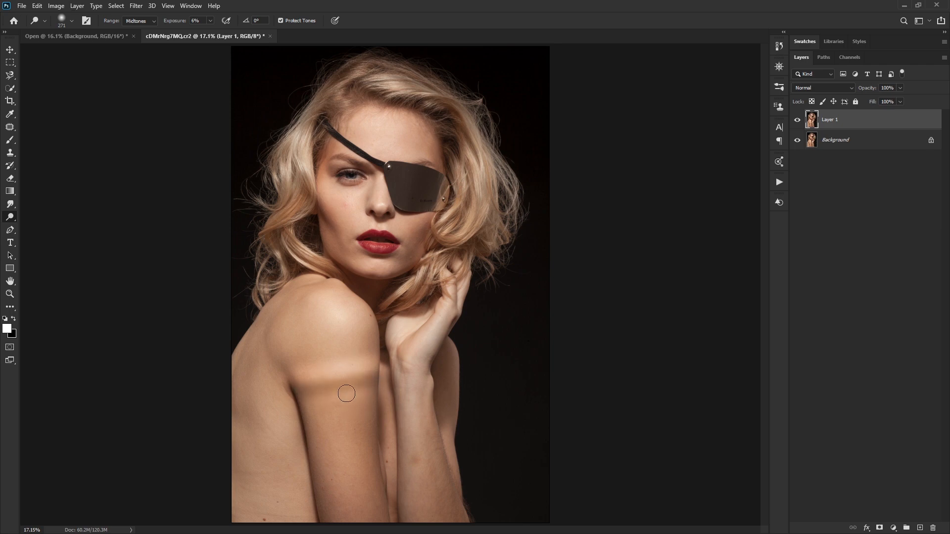
drag(347, 394, 350, 431)
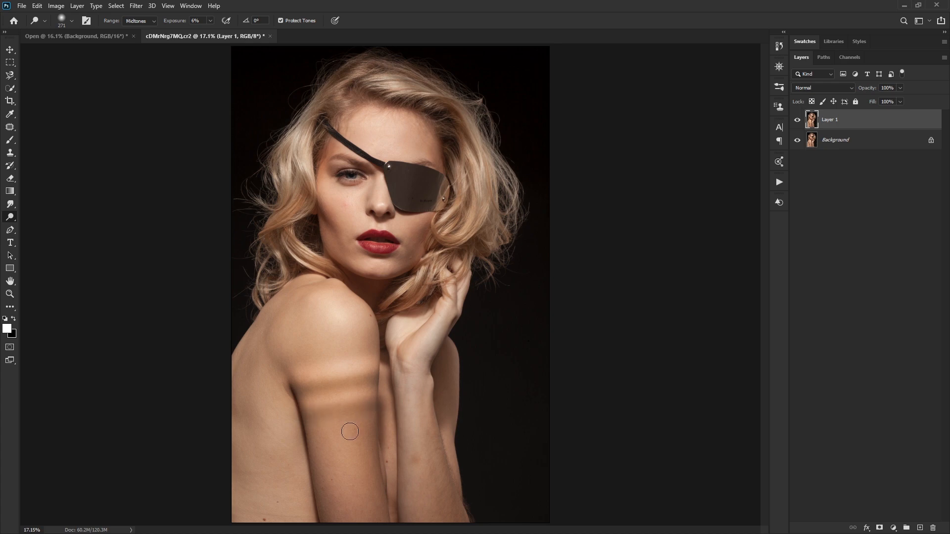
drag(350, 432, 304, 443)
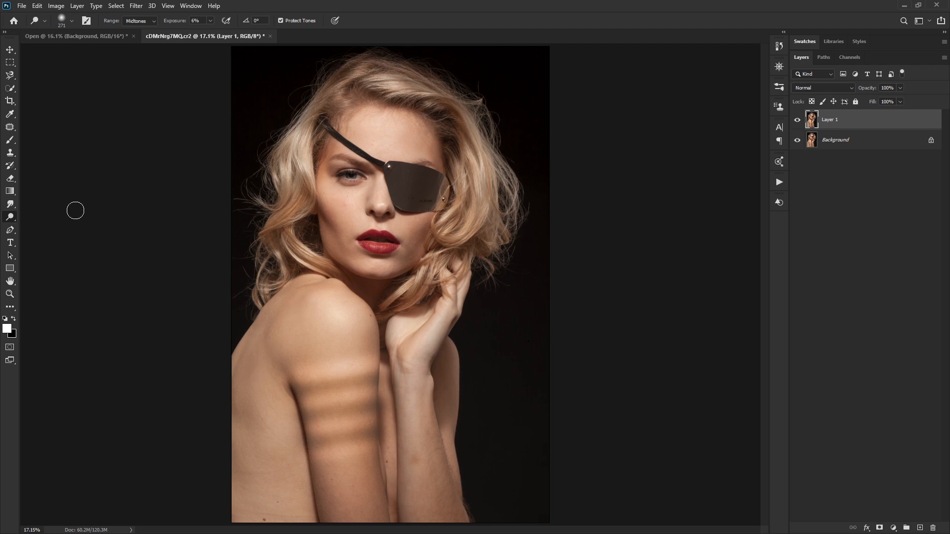
mouse_move(299, 224)
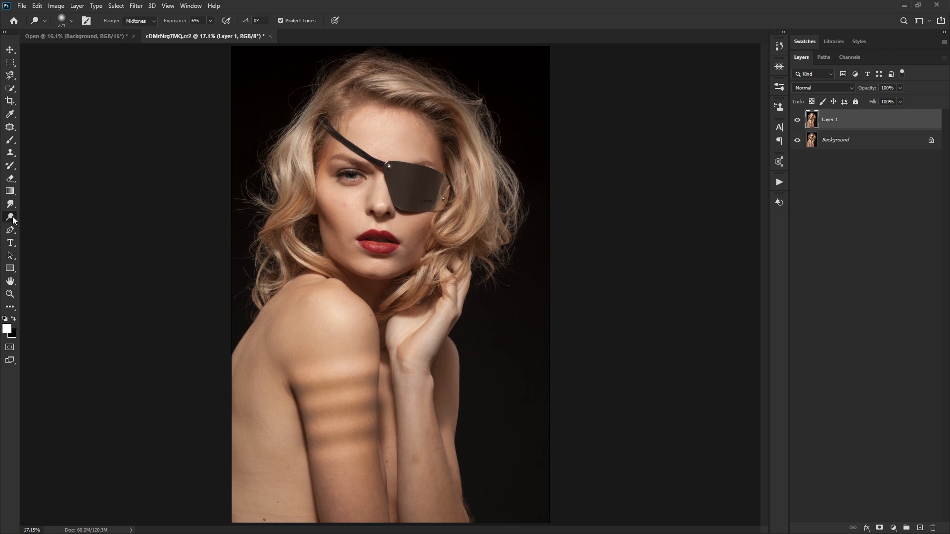
mouse_move(161, 282)
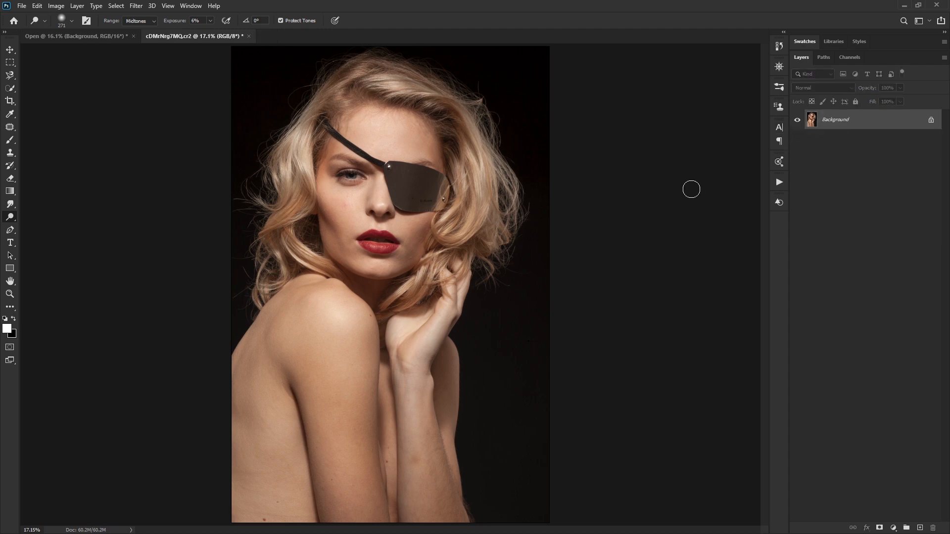
mouse_move(669, 214)
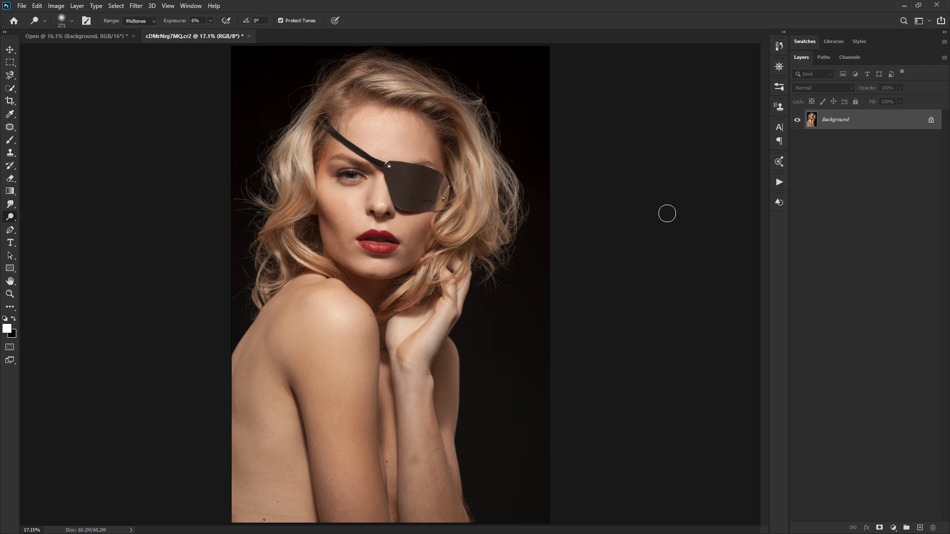
mouse_move(664, 214)
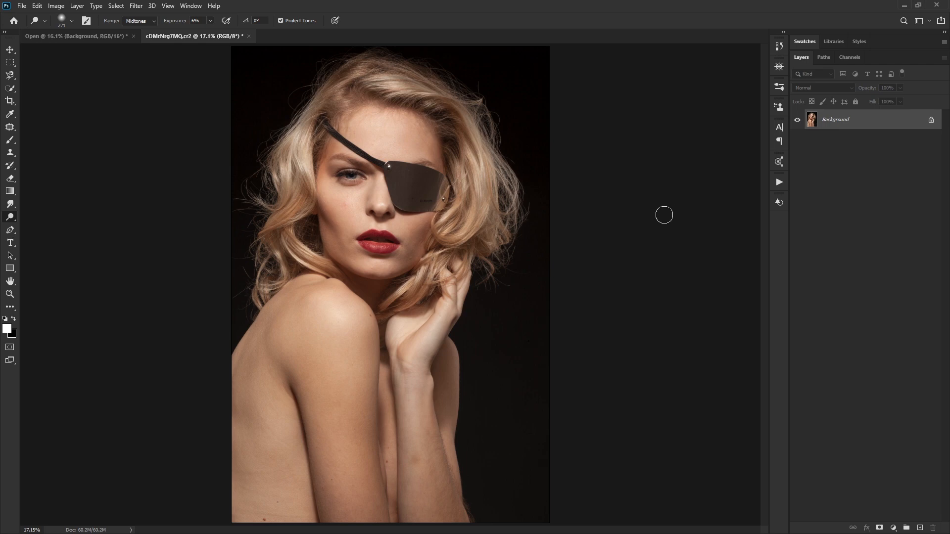
mouse_move(662, 216)
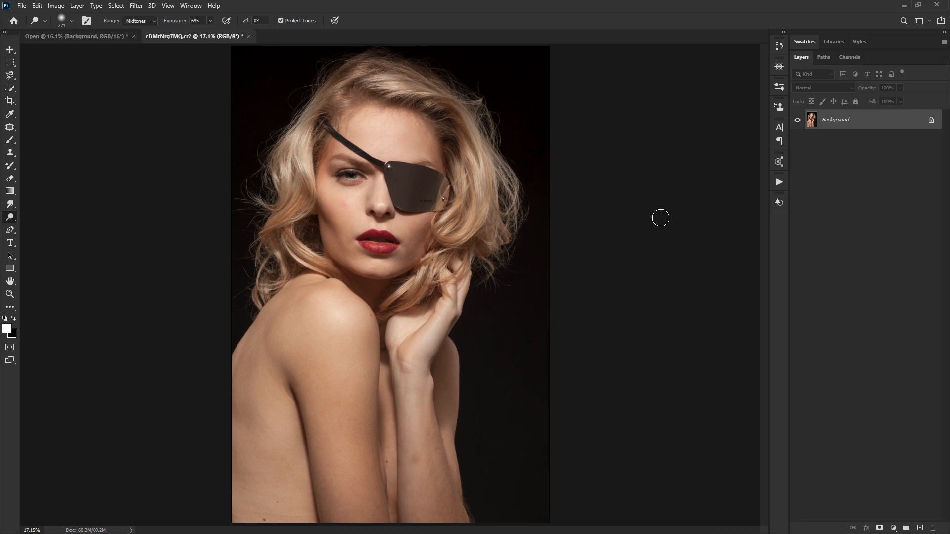
mouse_move(657, 219)
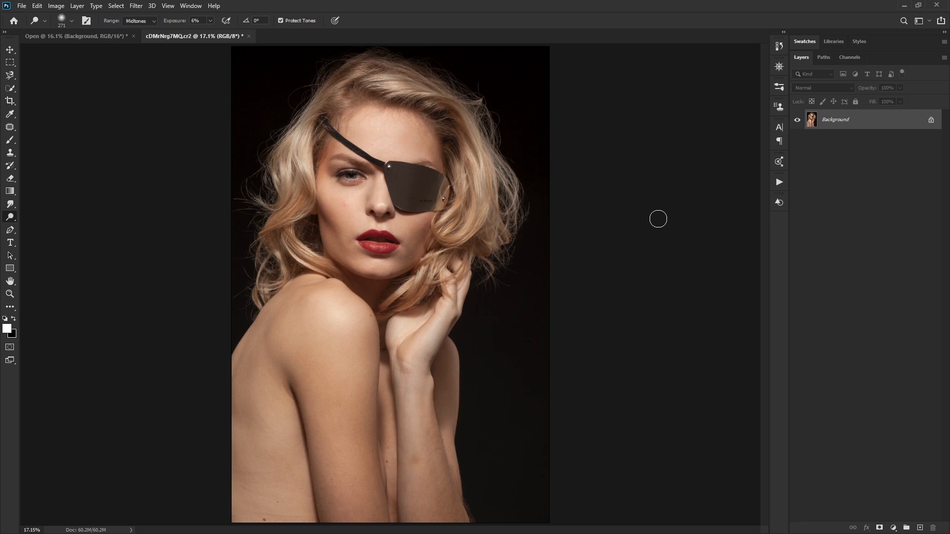
mouse_move(660, 217)
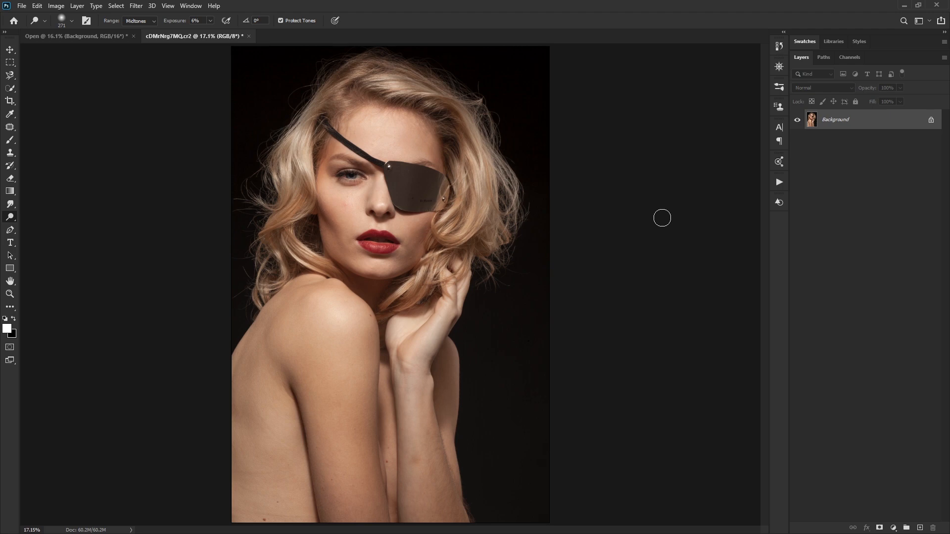
mouse_move(662, 220)
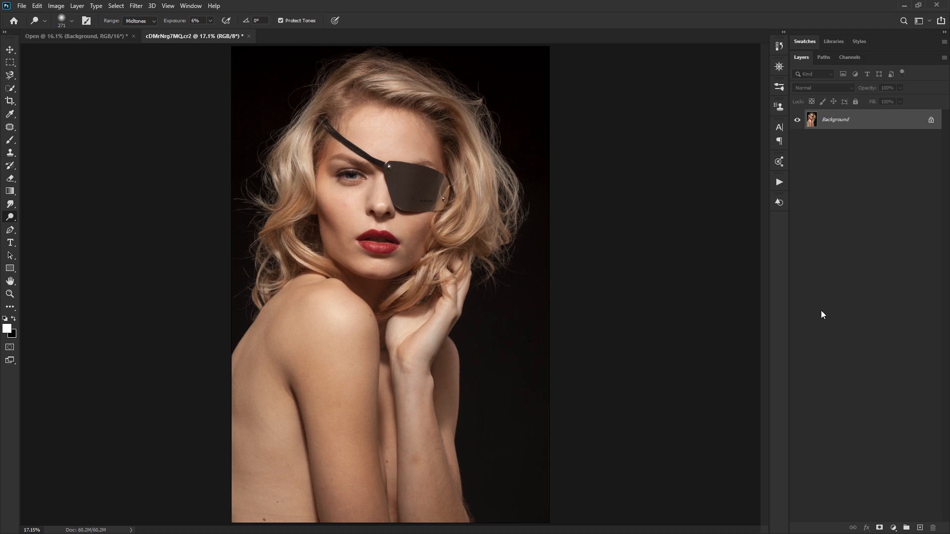
mouse_move(879, 423)
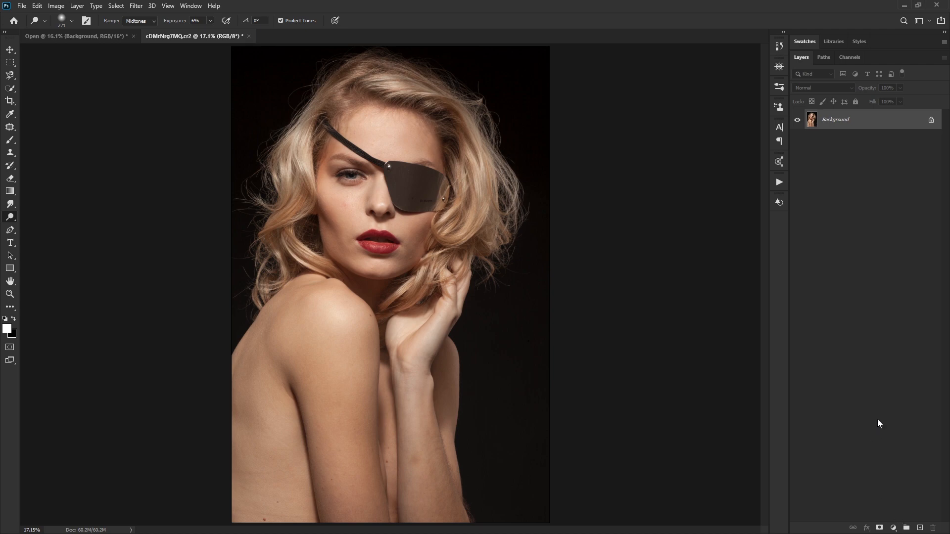
mouse_move(863, 420)
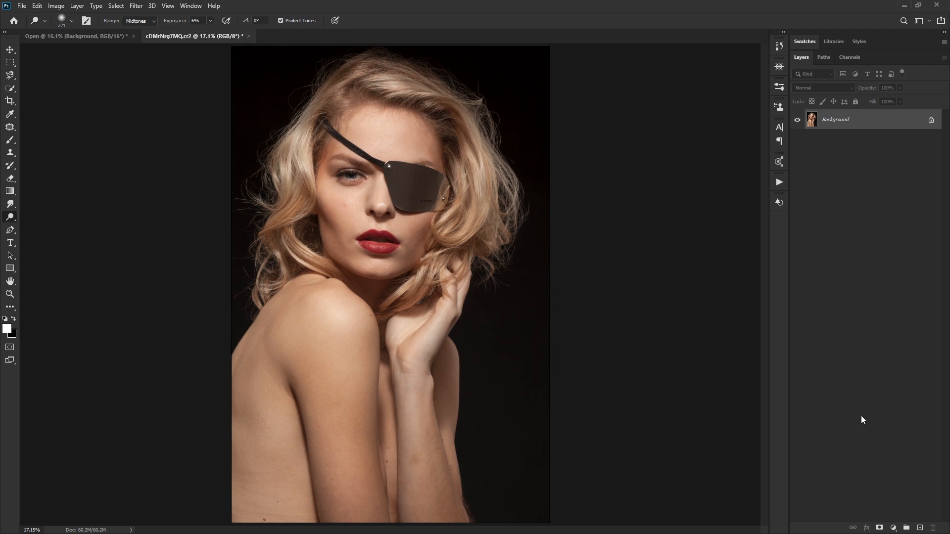
mouse_move(875, 397)
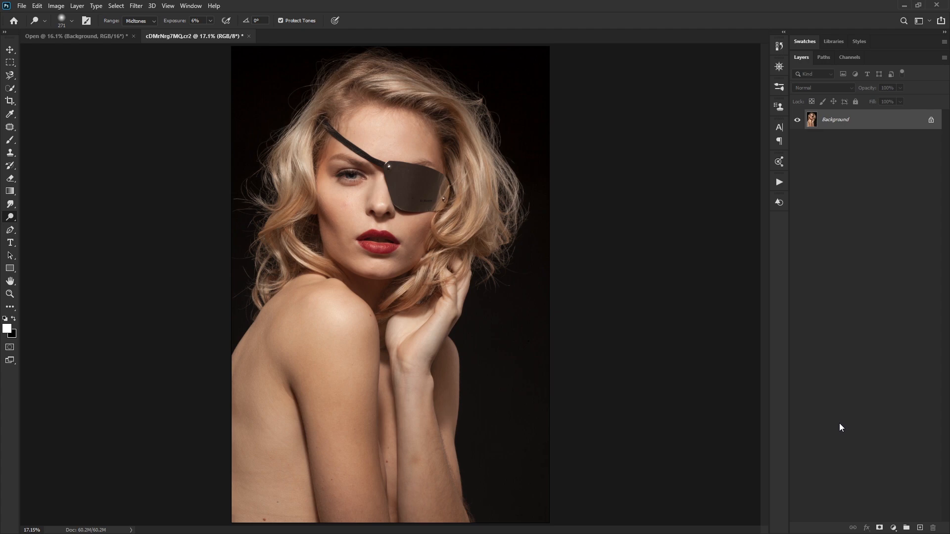
mouse_move(845, 459)
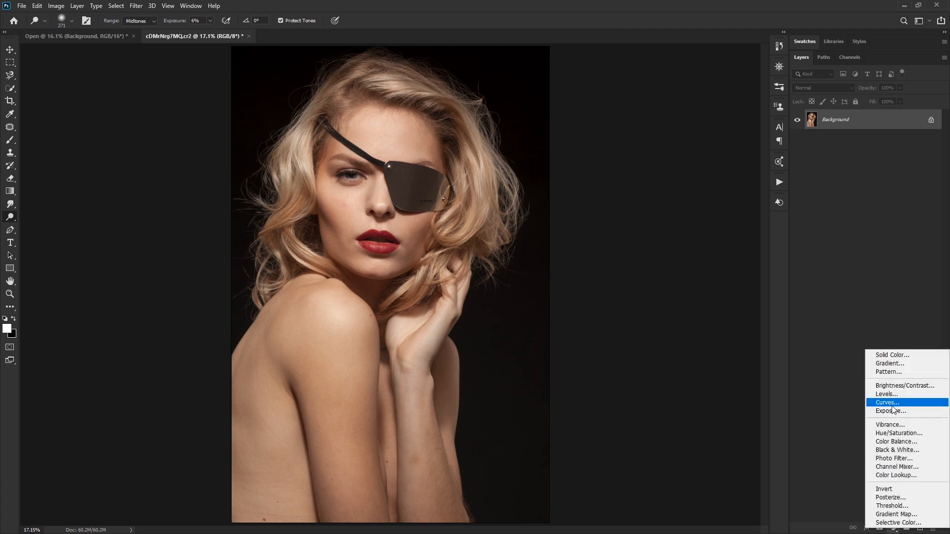
Step: Add a Curves adjustment layer and rename the two Curves layers 'dodge' and 'burn'
click(886, 403)
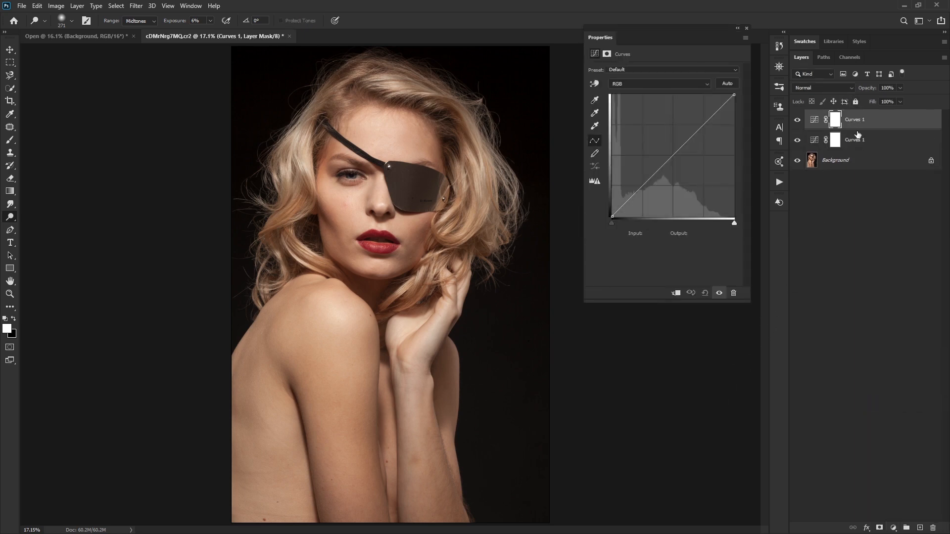
double_click(855, 119)
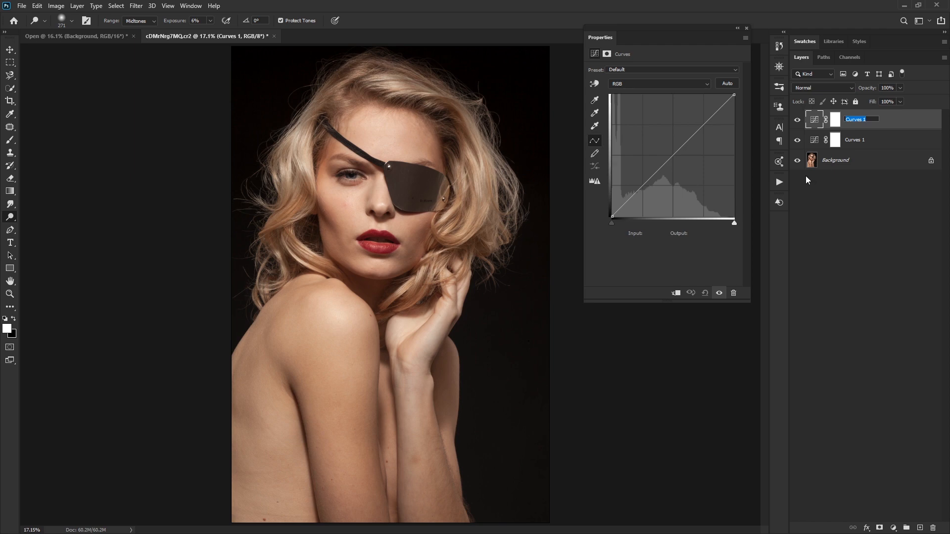
text(dodge)
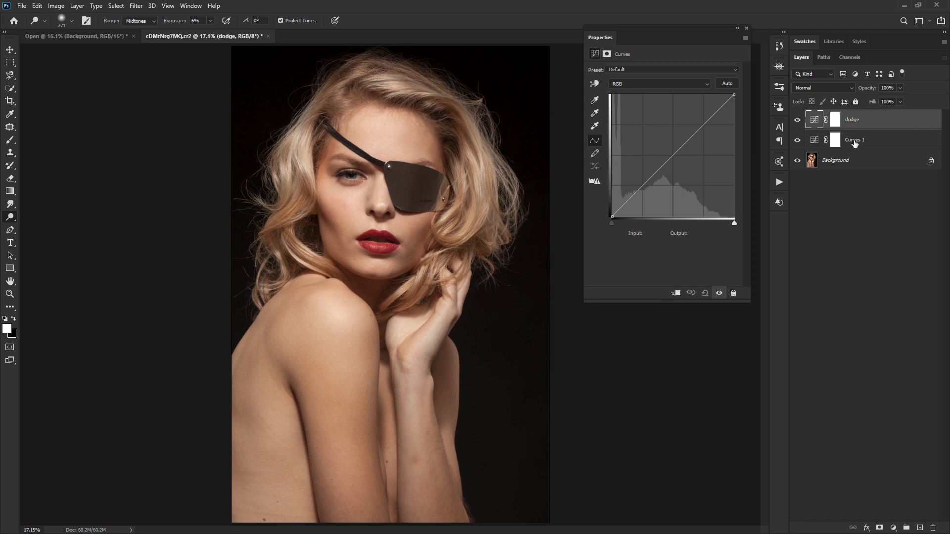
double_click(855, 140)
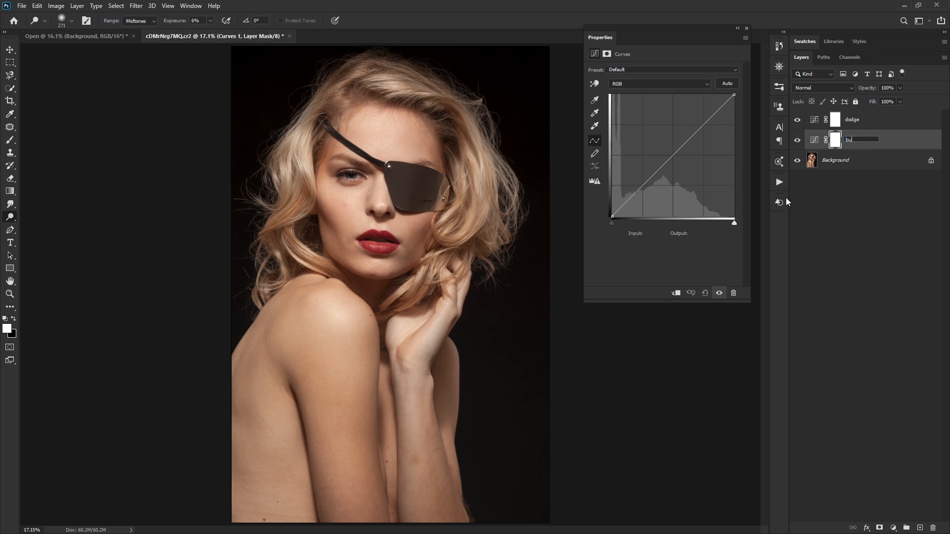
text(bub)
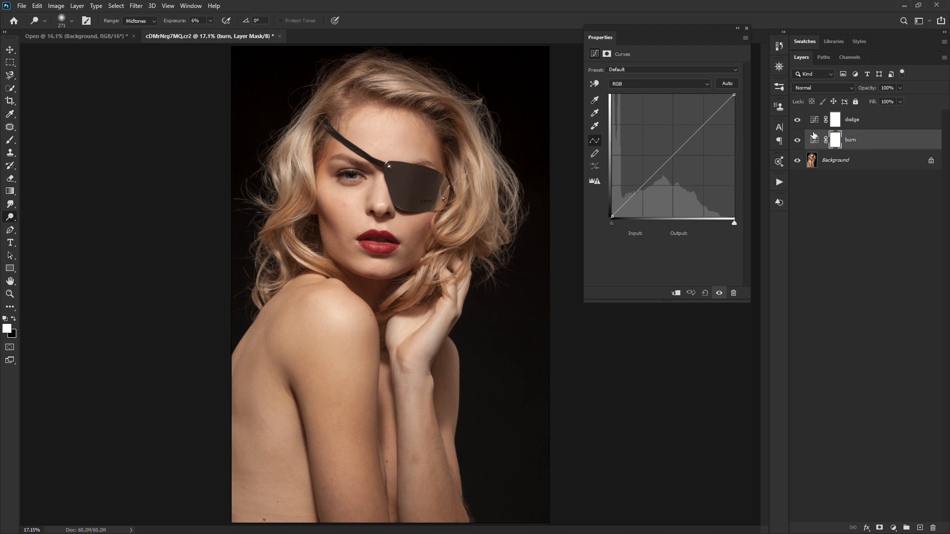
Step: Pull the burn curve down to darken, then invert the burn mask to black
drag(679, 158, 679, 165)
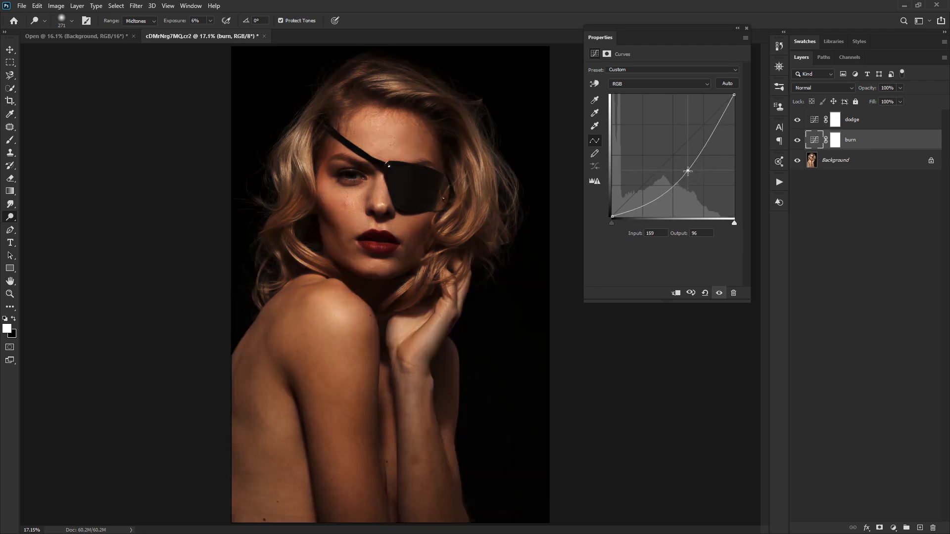
drag(688, 170, 688, 168)
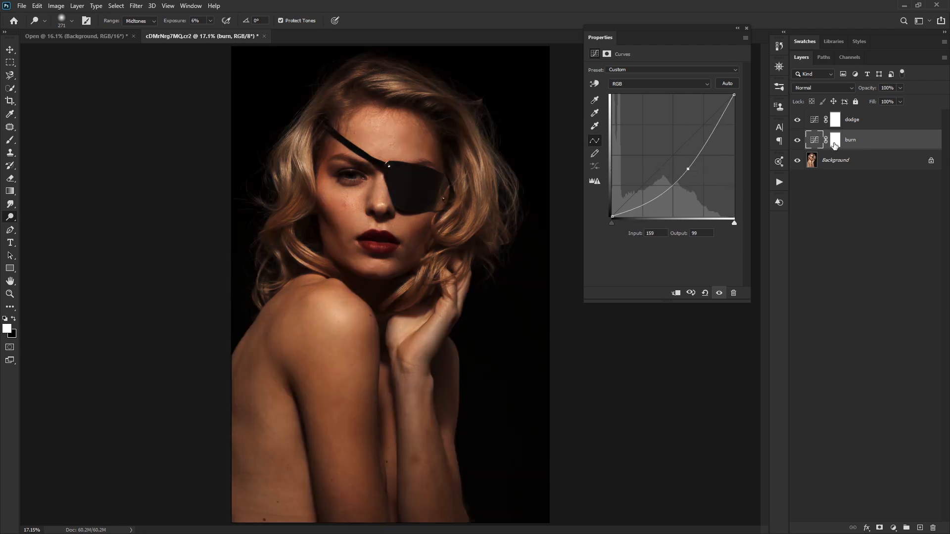
click(835, 141)
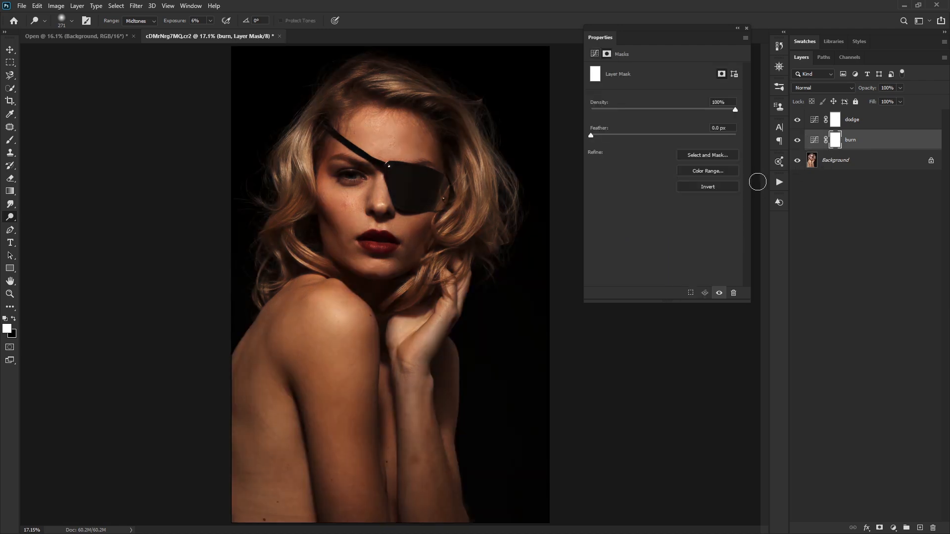
click(835, 140)
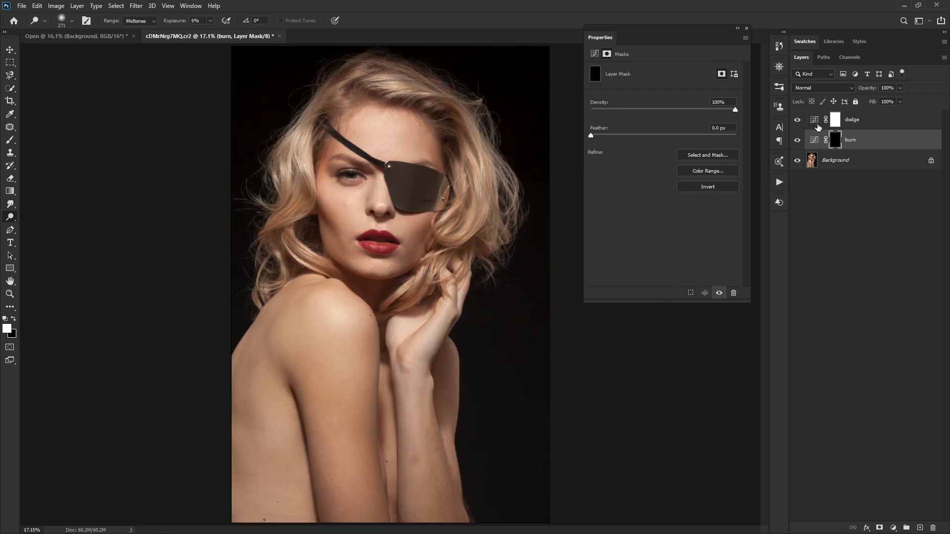
Step: Raise the dodge curve for a gentle brightening and invert the dodge mask to black
click(850, 119)
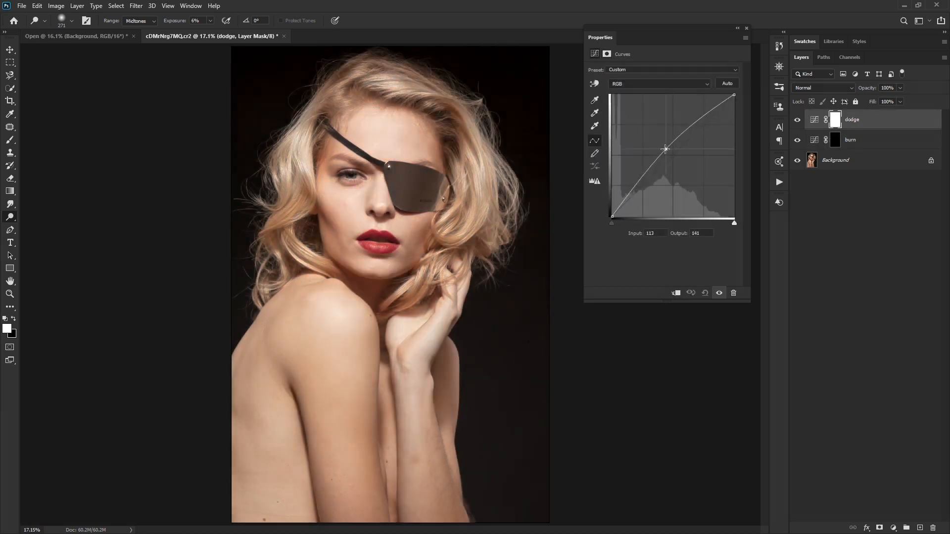
drag(665, 149, 643, 137)
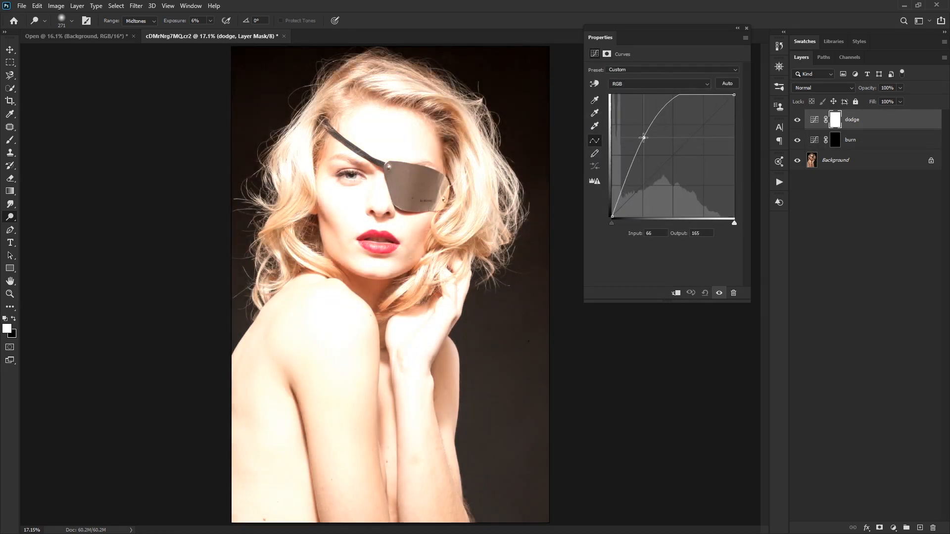
drag(643, 137, 656, 146)
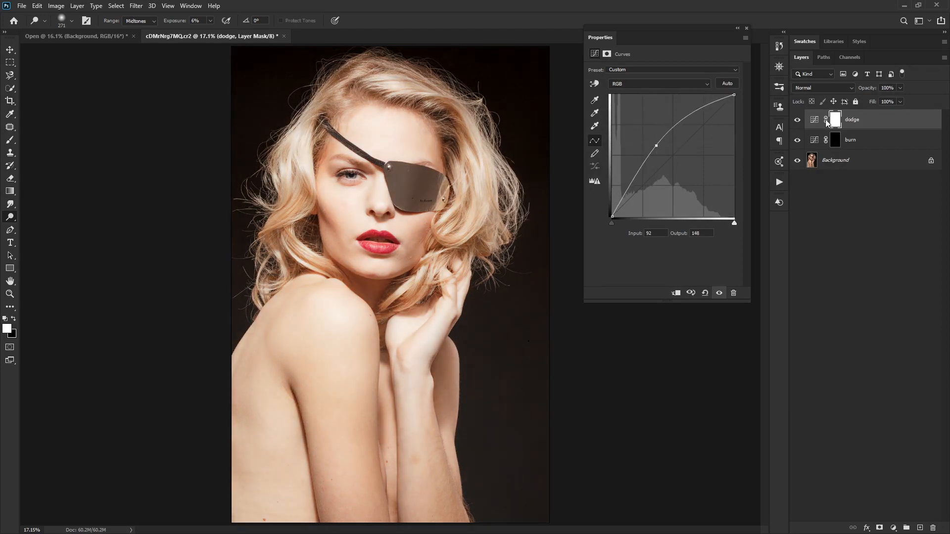
click(835, 120)
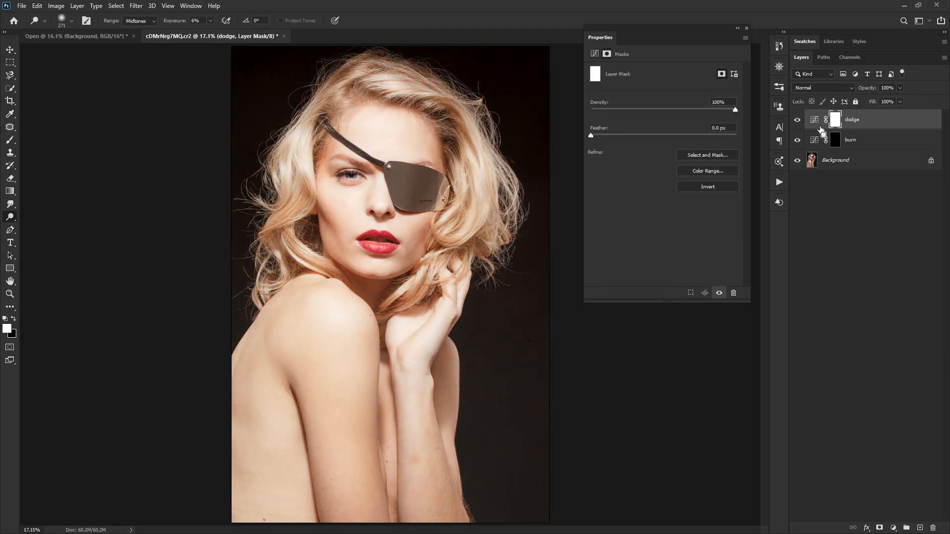
click(706, 186)
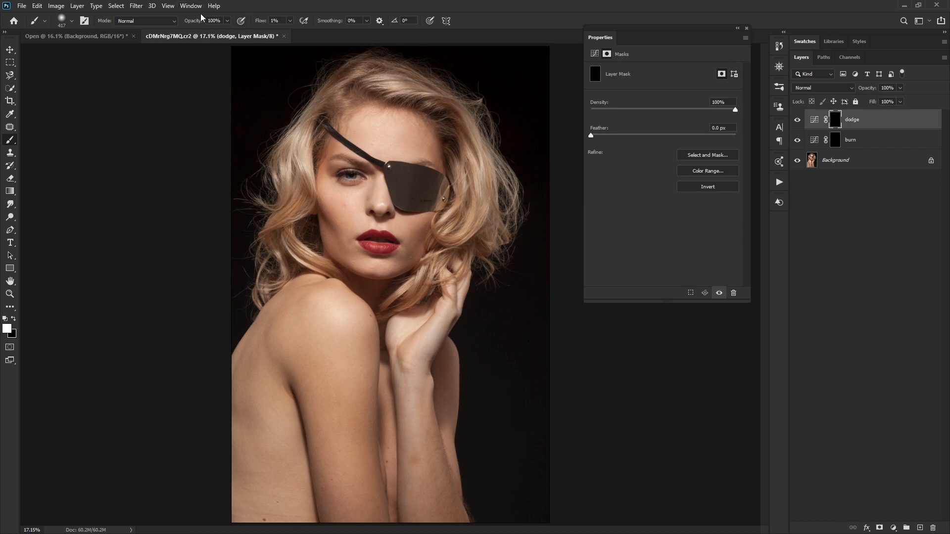
Step: Test-paint brightening and darkening strokes on the upper arm, switching between dodge and burn masks
drag(297, 363, 392, 361)
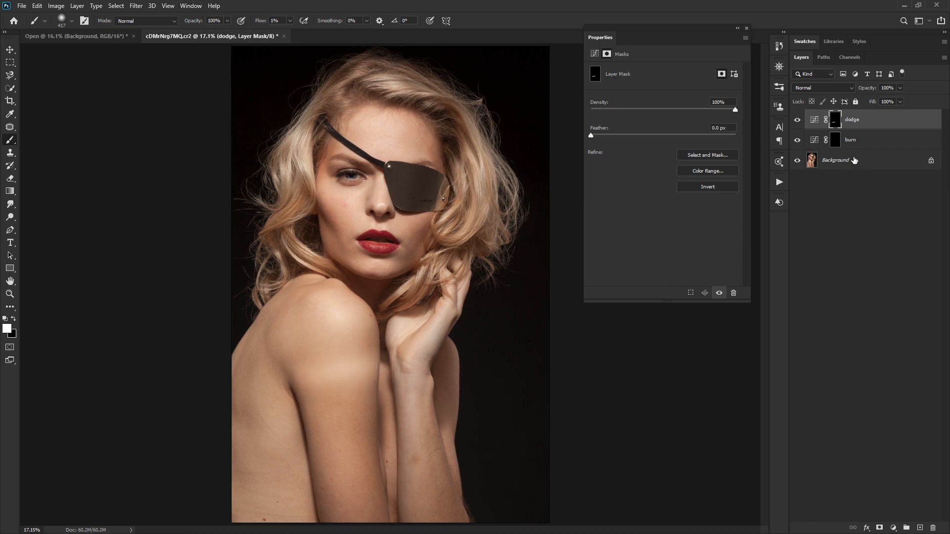
click(851, 140)
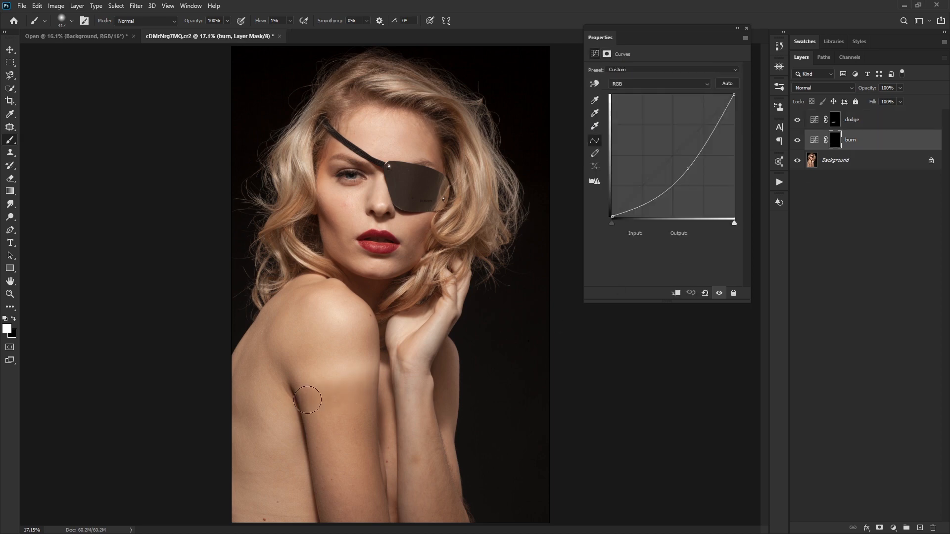
click(852, 119)
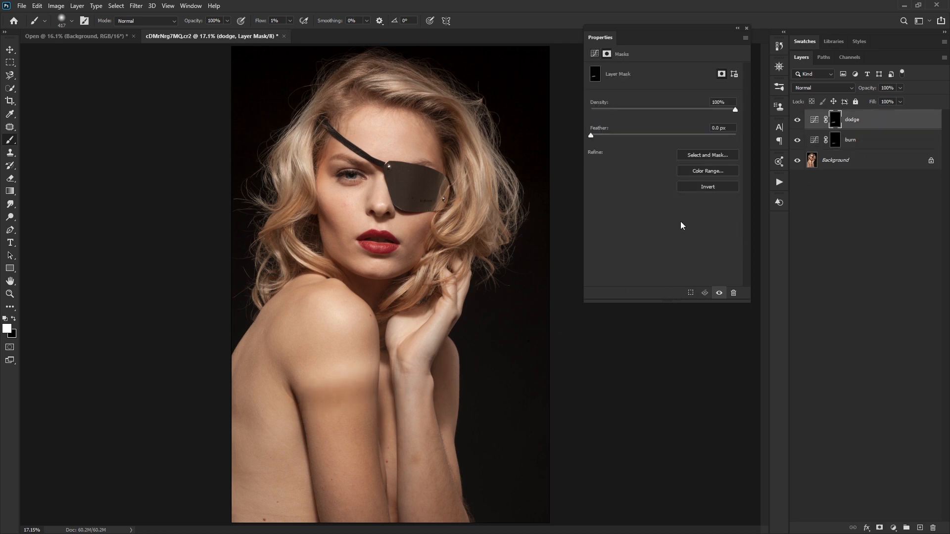
drag(315, 412, 356, 410)
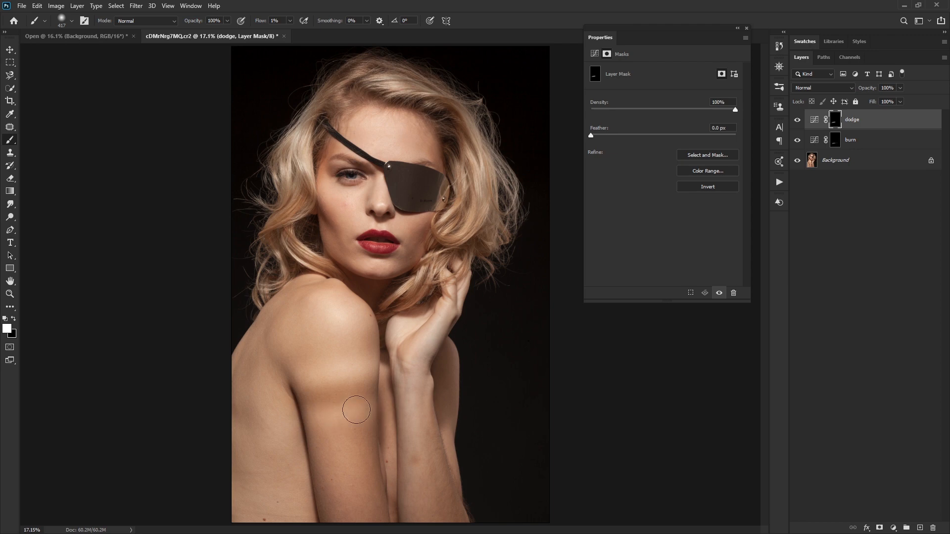
click(851, 140)
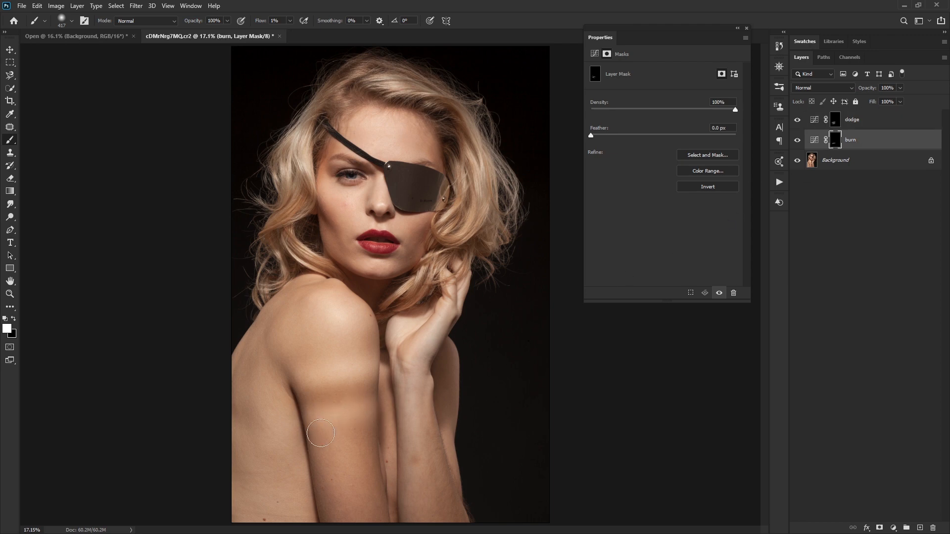
mouse_move(190, 323)
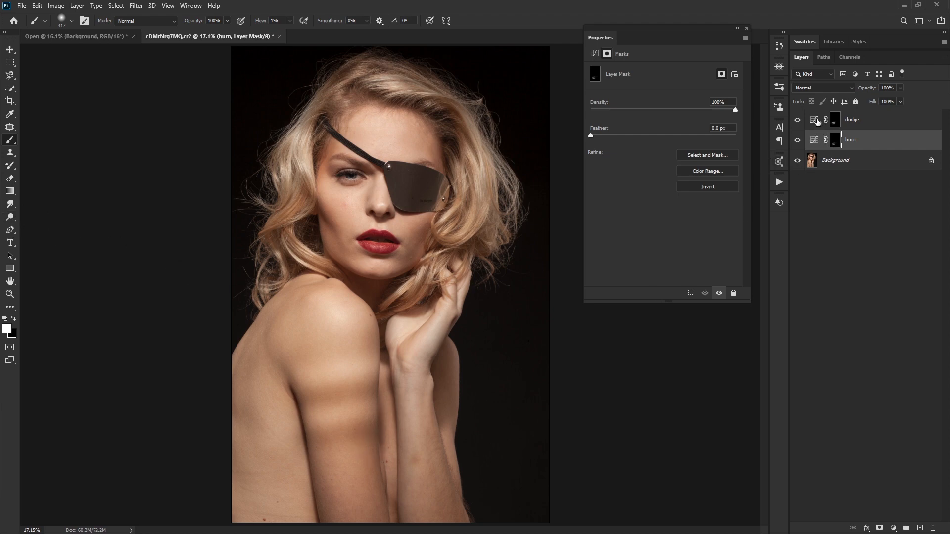
click(853, 119)
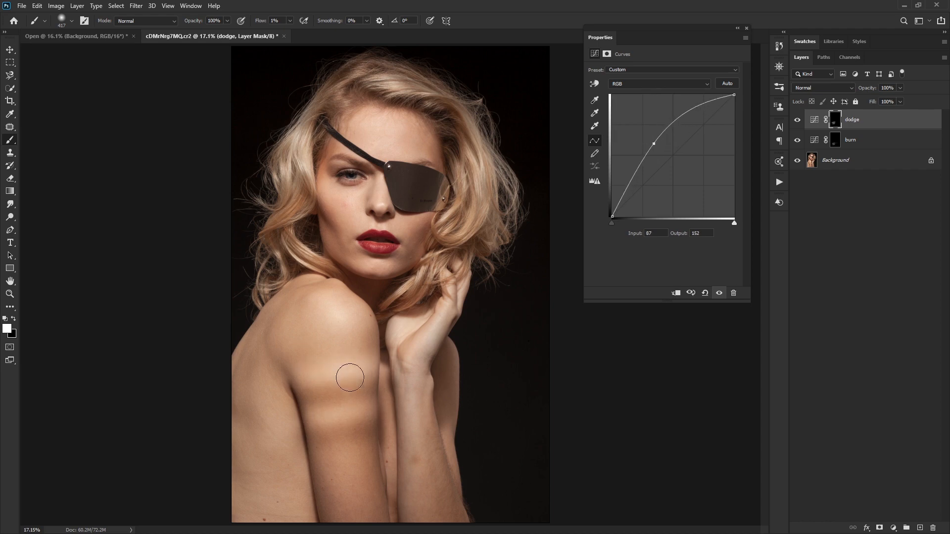
drag(654, 143, 656, 145)
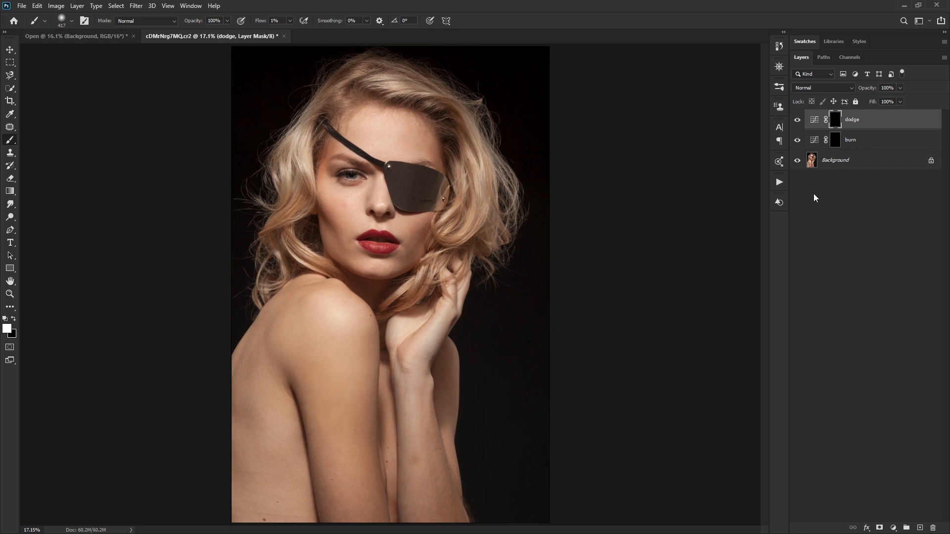
mouse_move(815, 194)
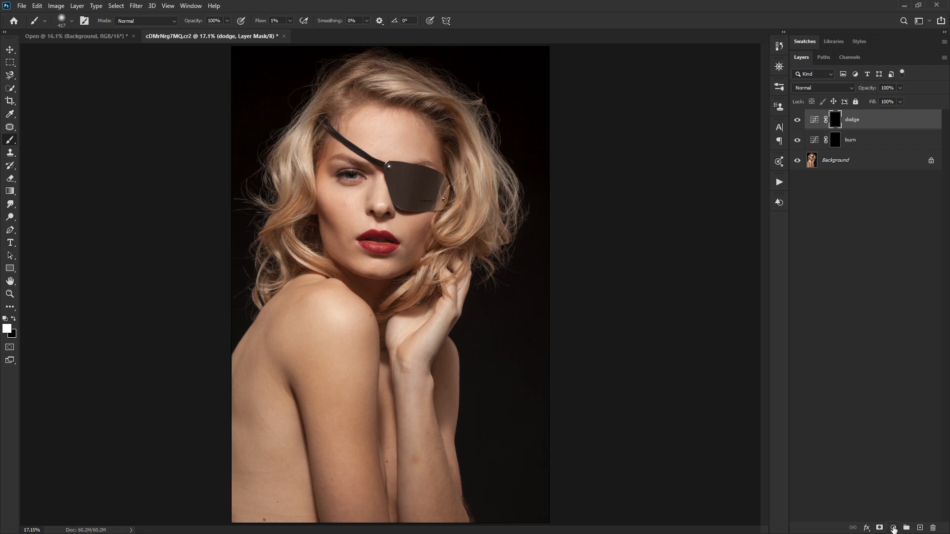
Step: Add a Solid Color fill of grey 828282 and set its blend mode to Color
click(894, 528)
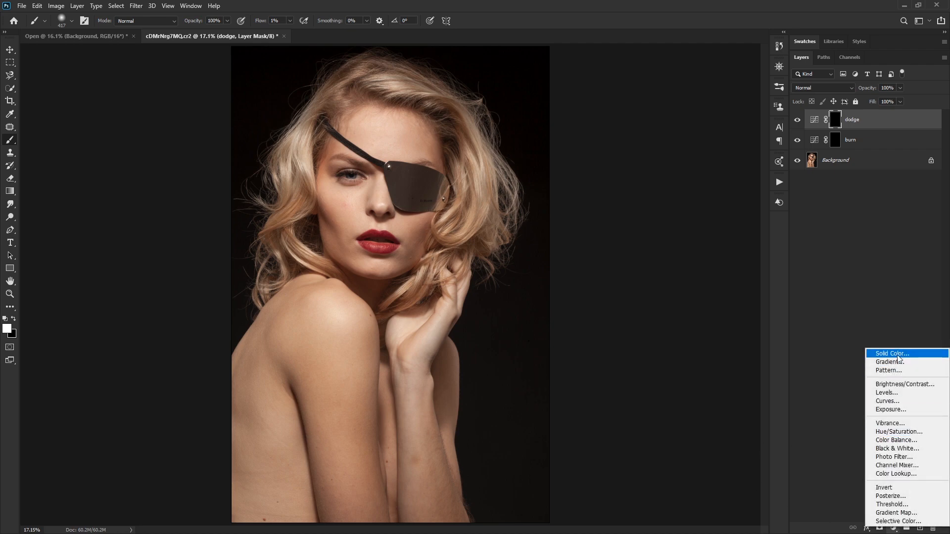
click(891, 353)
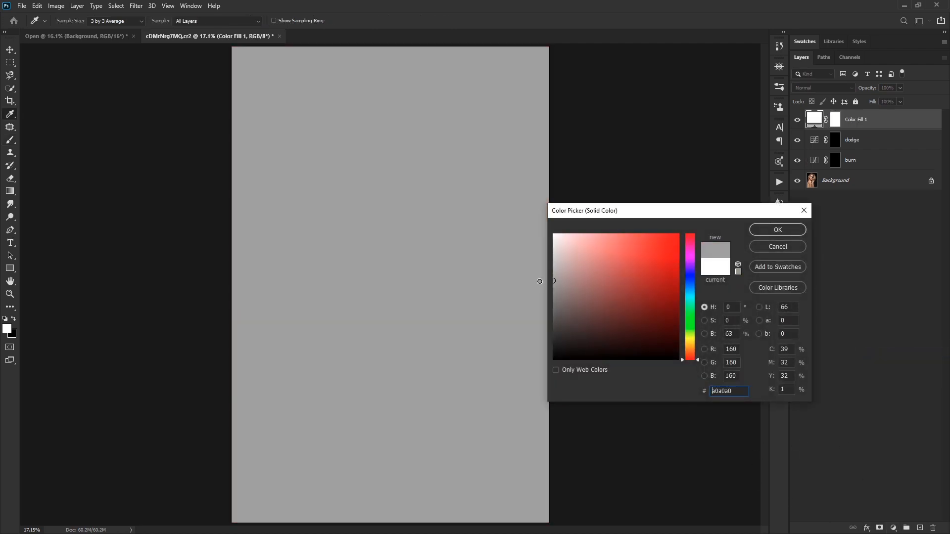
text(828282)
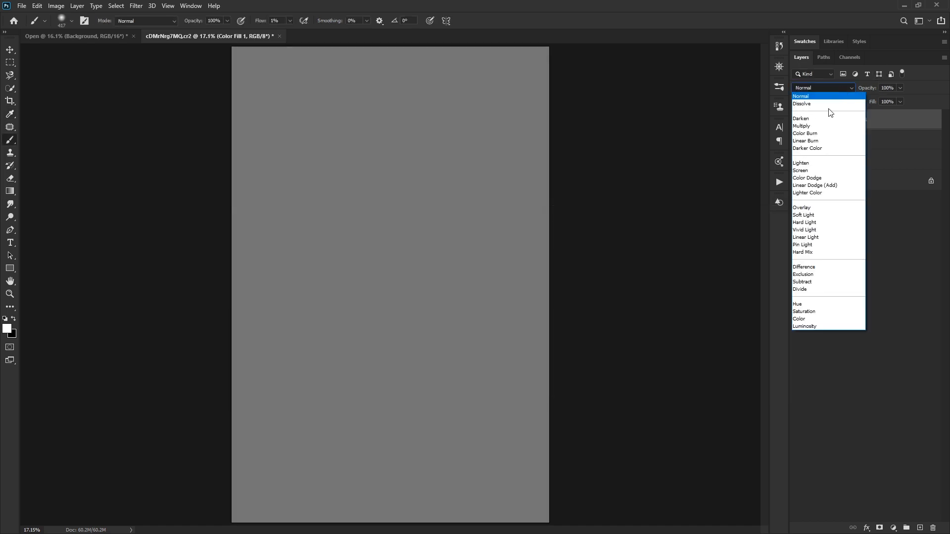
click(804, 319)
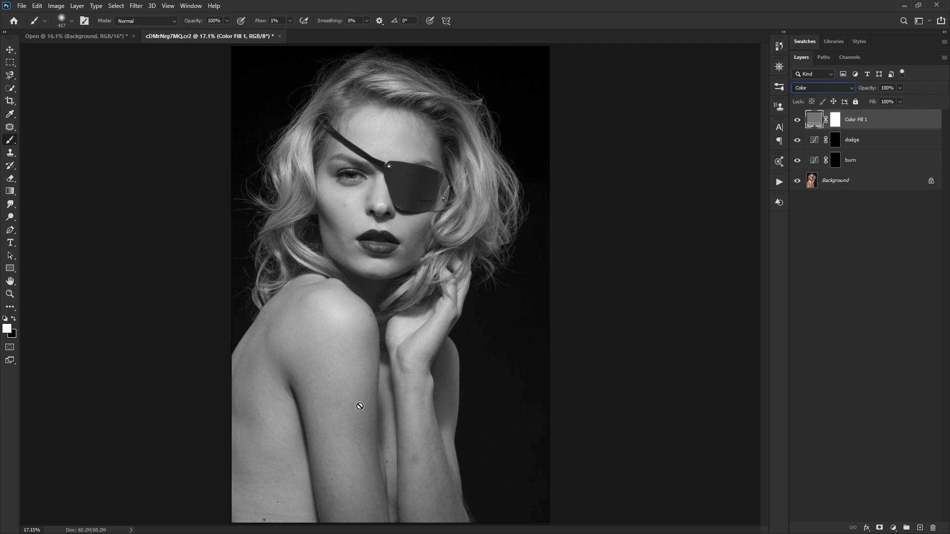
mouse_move(356, 301)
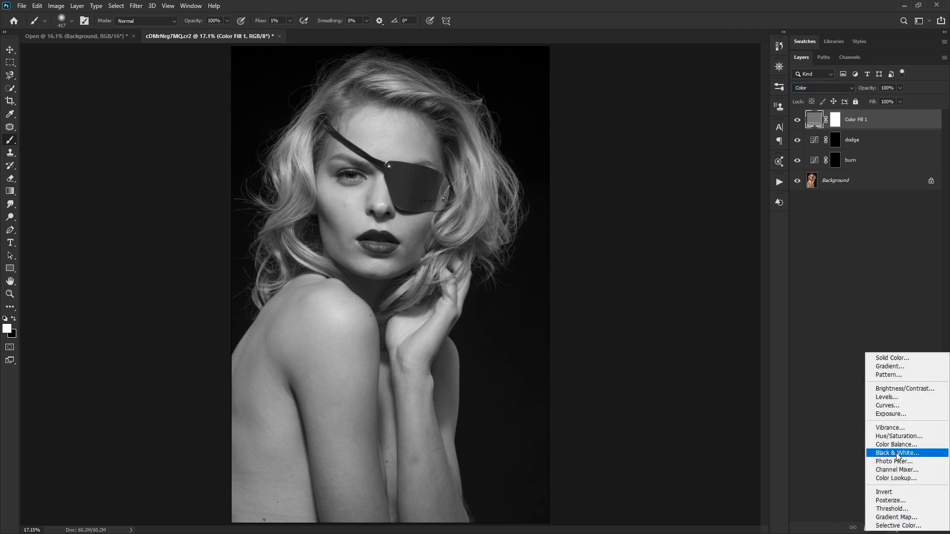
mouse_move(904, 455)
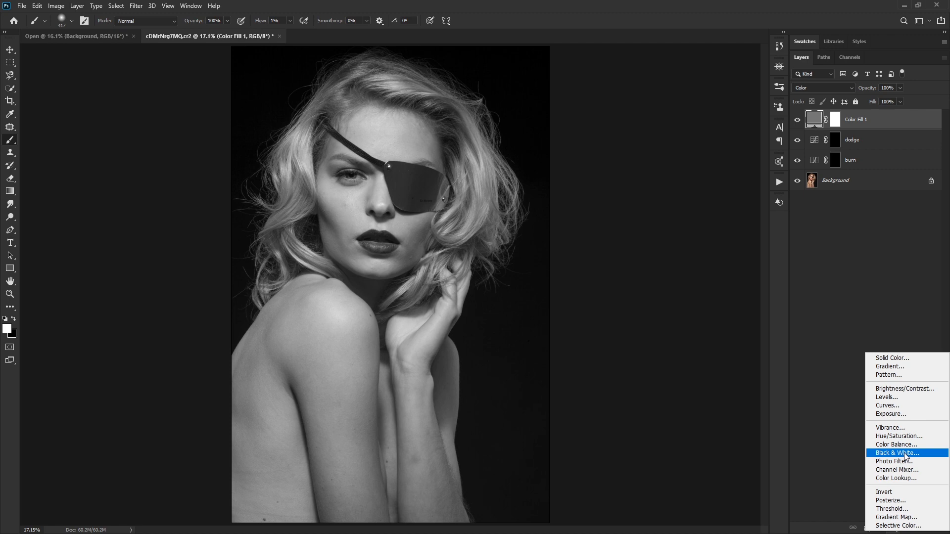
mouse_move(900, 437)
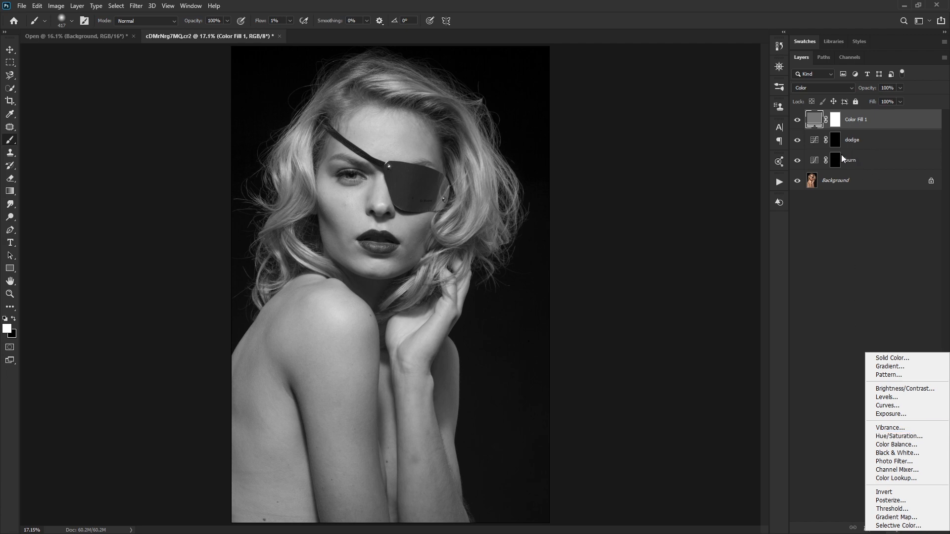
mouse_move(904, 418)
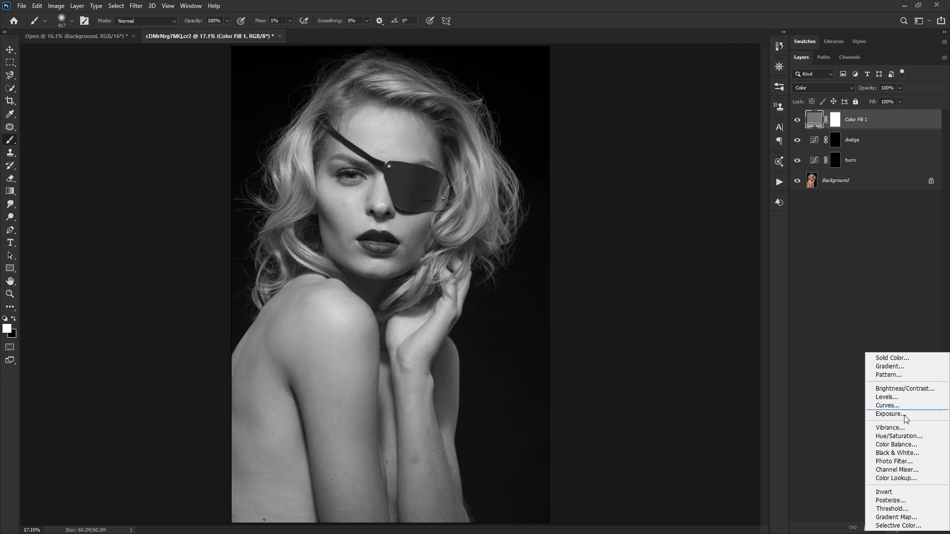
mouse_move(856, 140)
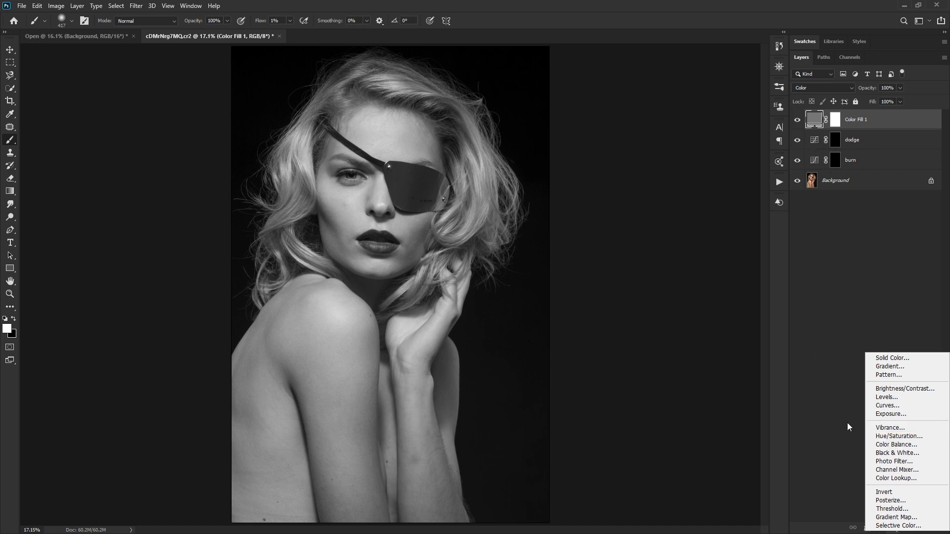
mouse_move(784, 294)
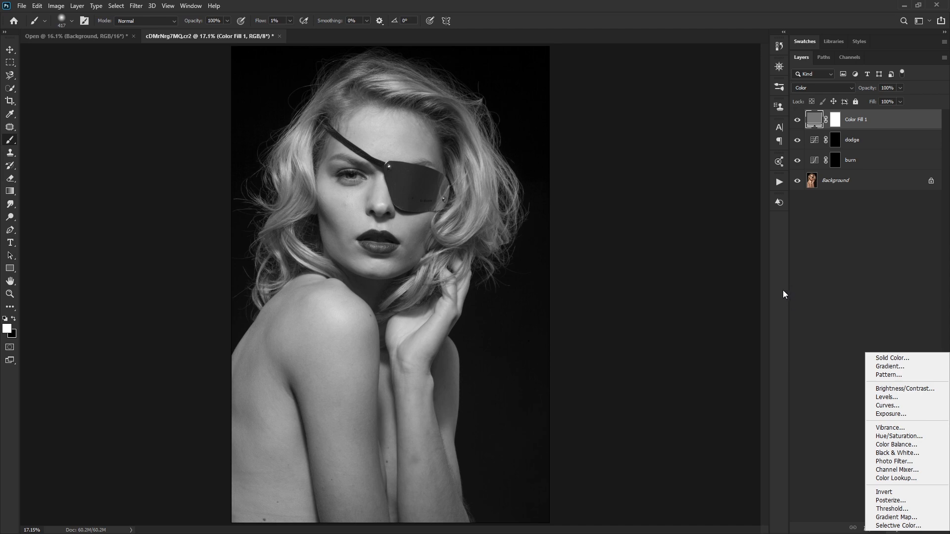
mouse_move(781, 302)
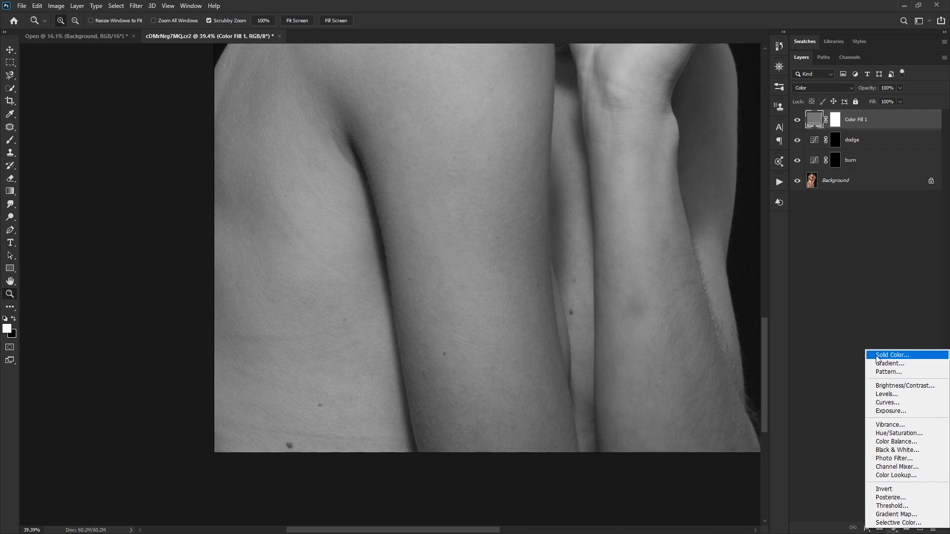
Step: Add a Curves layer named 'working' and drag its RGB curve into a steep S-shape
click(886, 402)
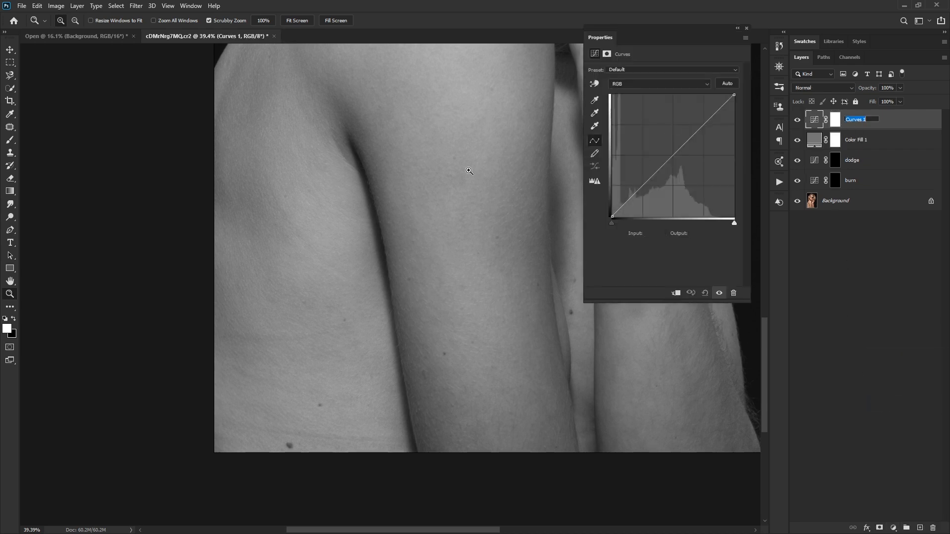
text(working)
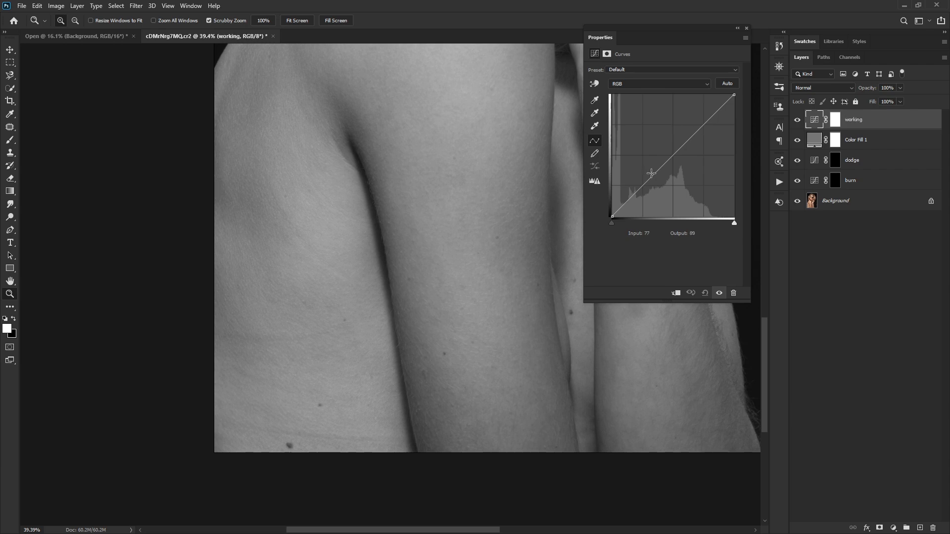
drag(651, 173, 646, 178)
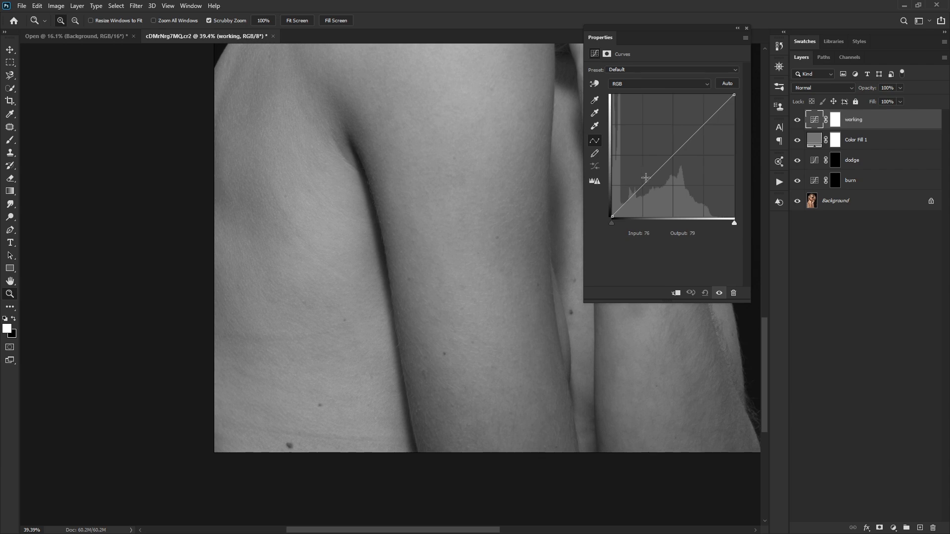
drag(646, 177, 629, 213)
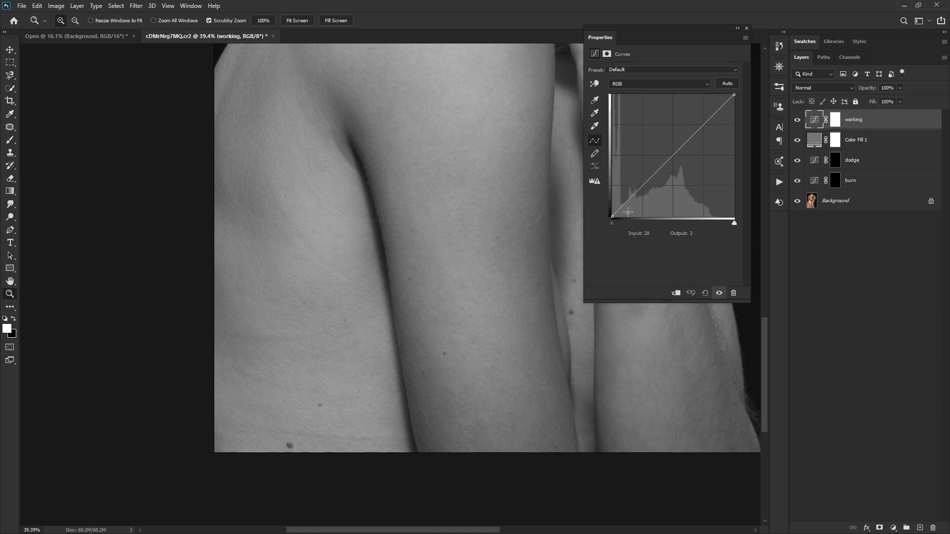
drag(628, 212, 619, 203)
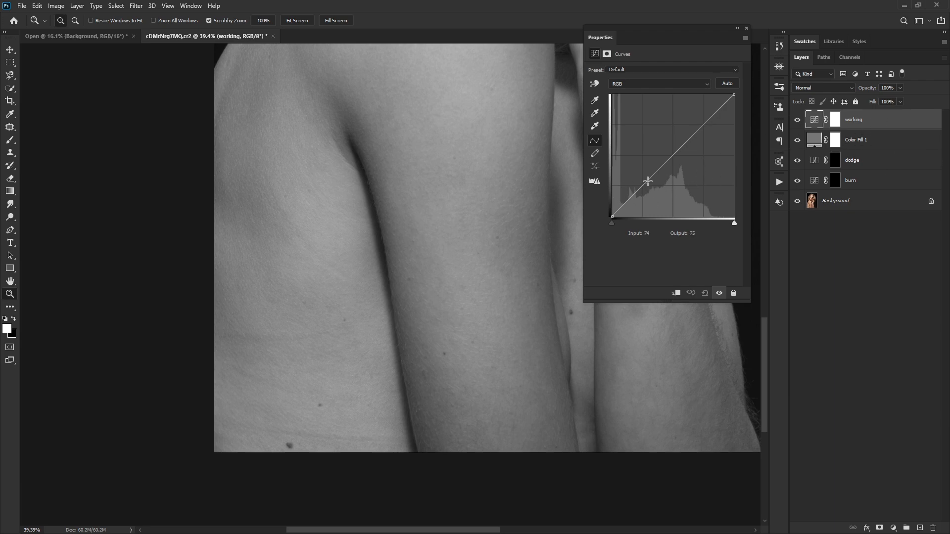
drag(648, 180, 675, 199)
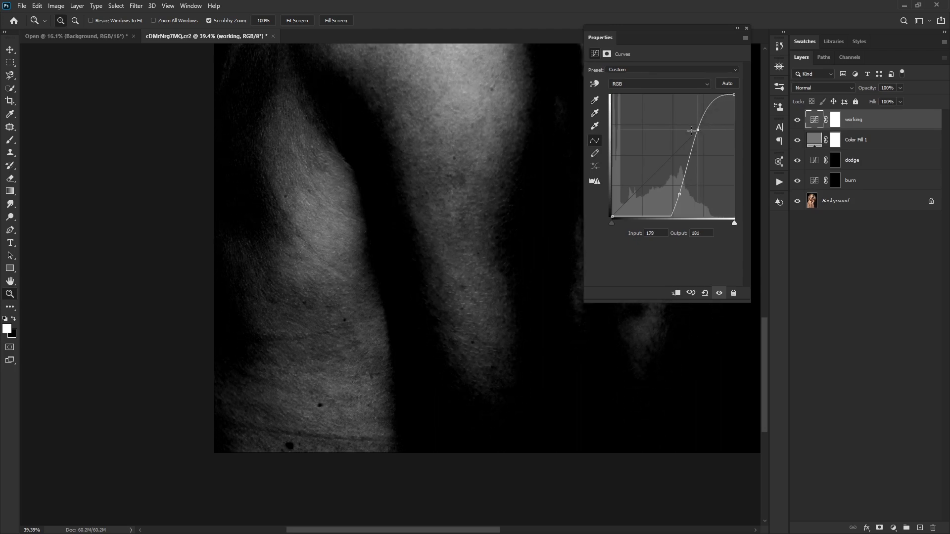
drag(697, 130, 696, 133)
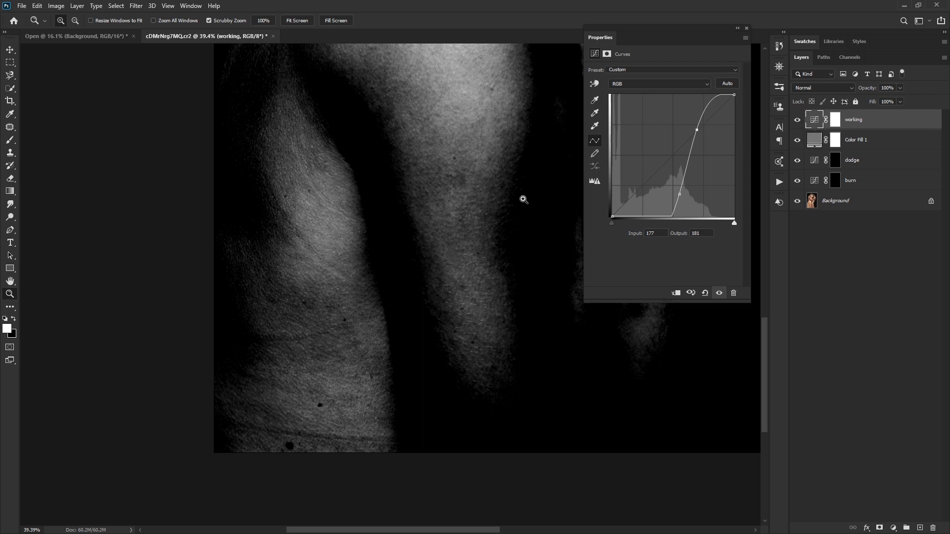
mouse_move(448, 146)
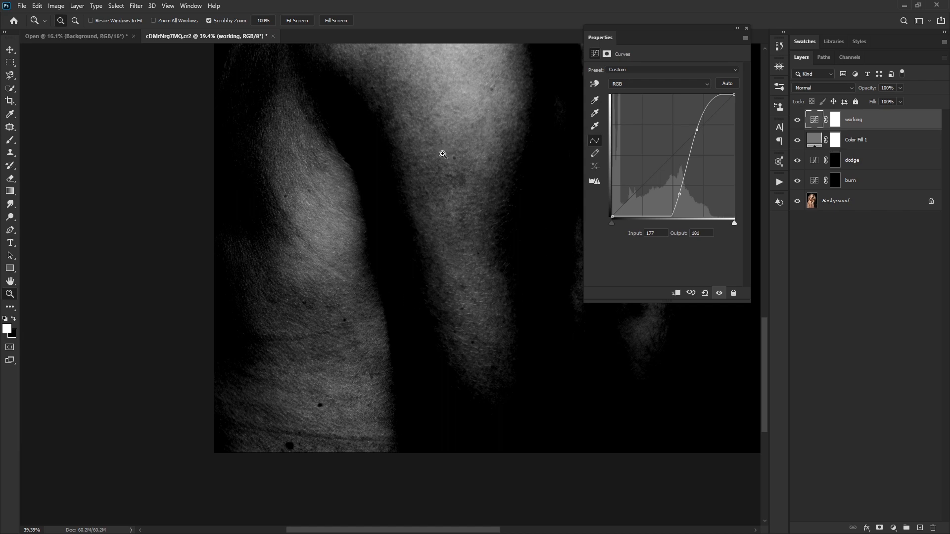
mouse_move(532, 149)
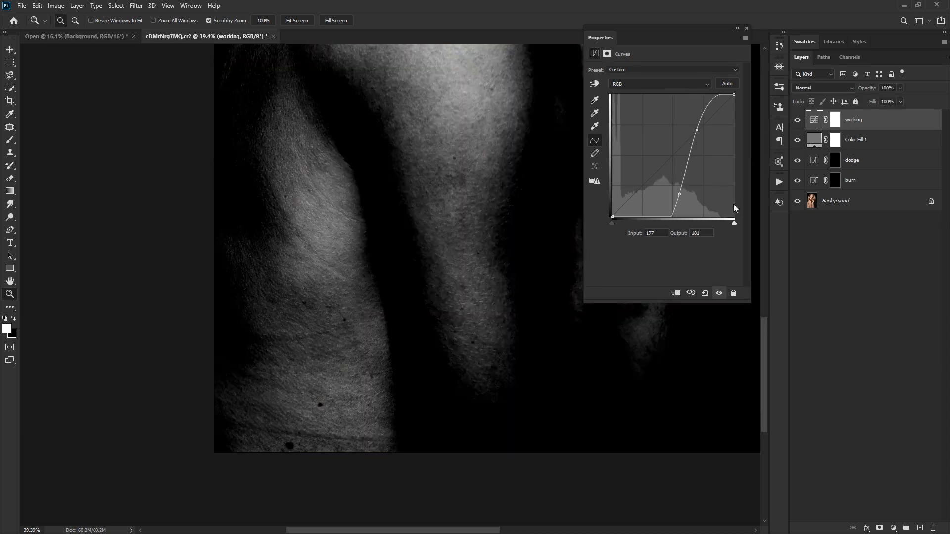
Step: Paint white with the Brush on the dodge mask over dark patches across the arm
click(835, 160)
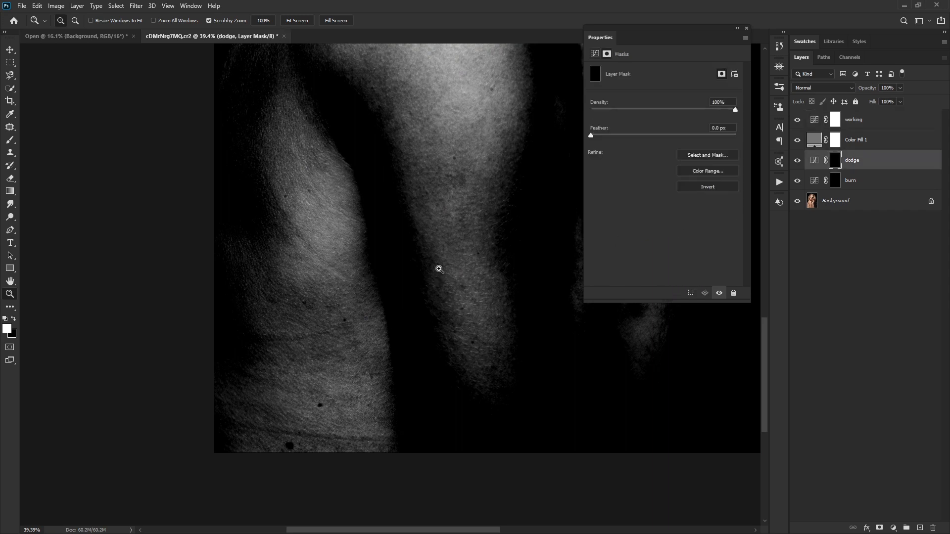
mouse_move(33, 142)
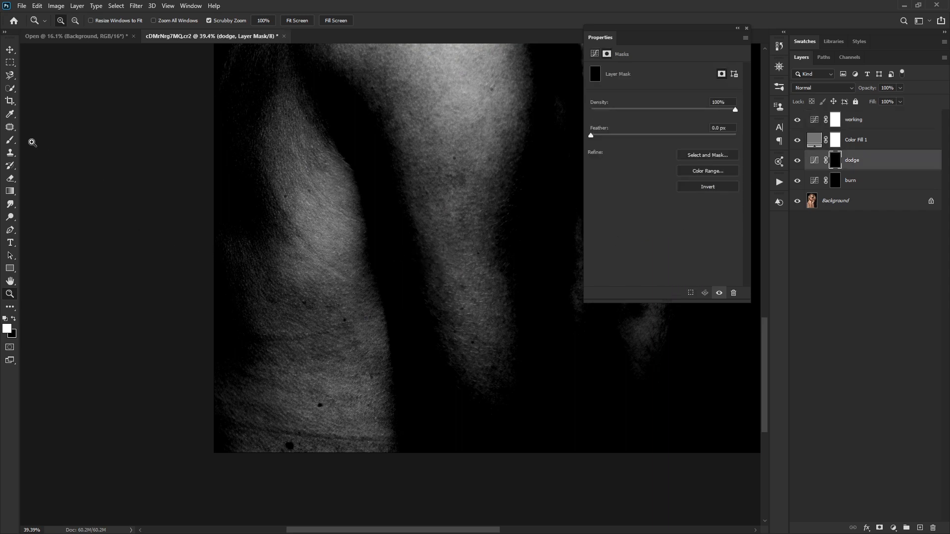
mouse_move(413, 241)
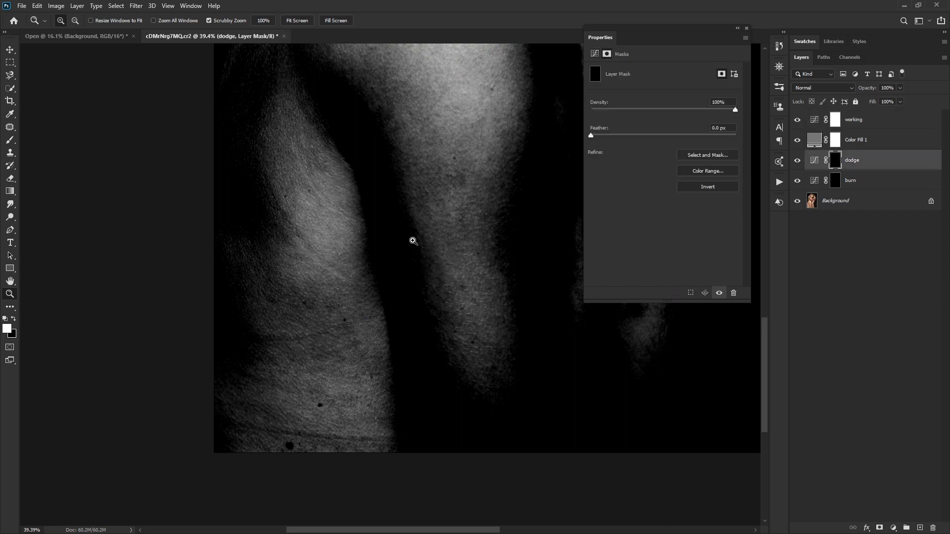
click(10, 140)
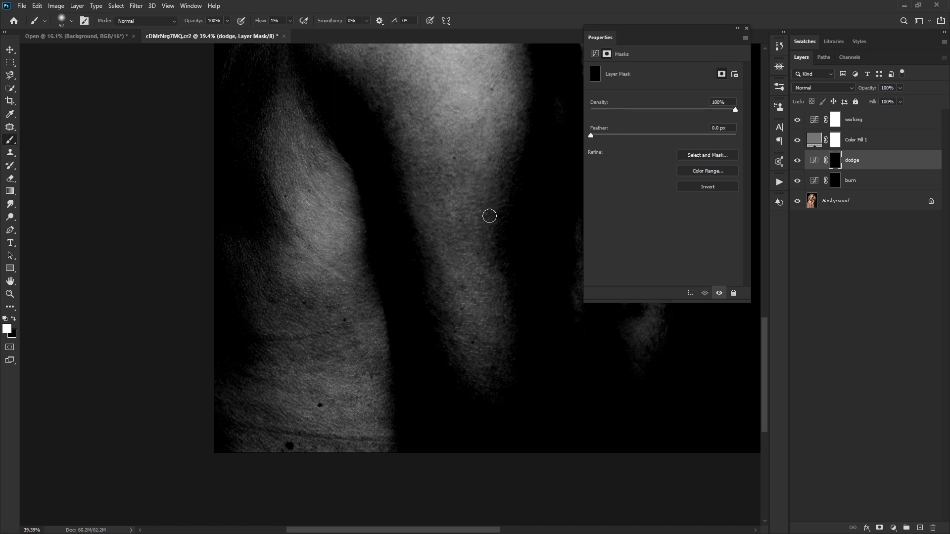
drag(489, 216, 322, 169)
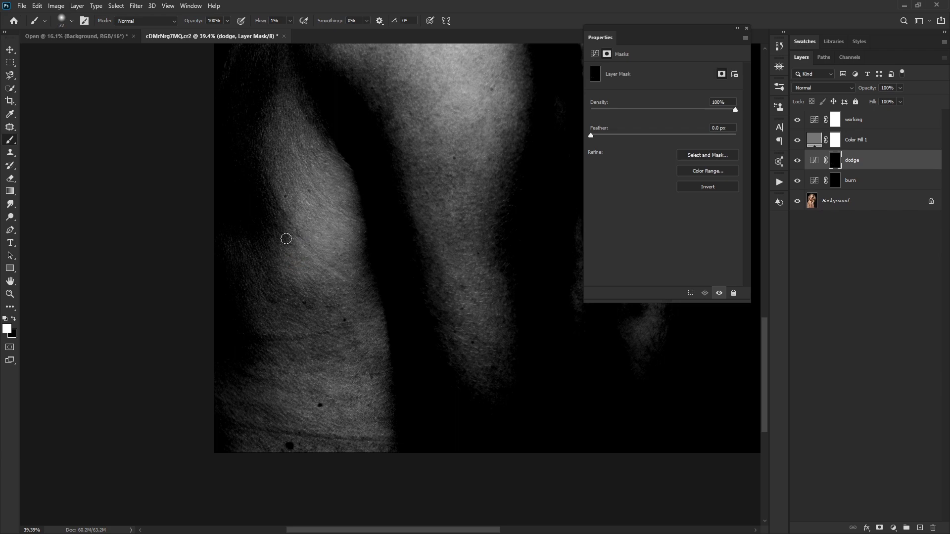
mouse_move(318, 240)
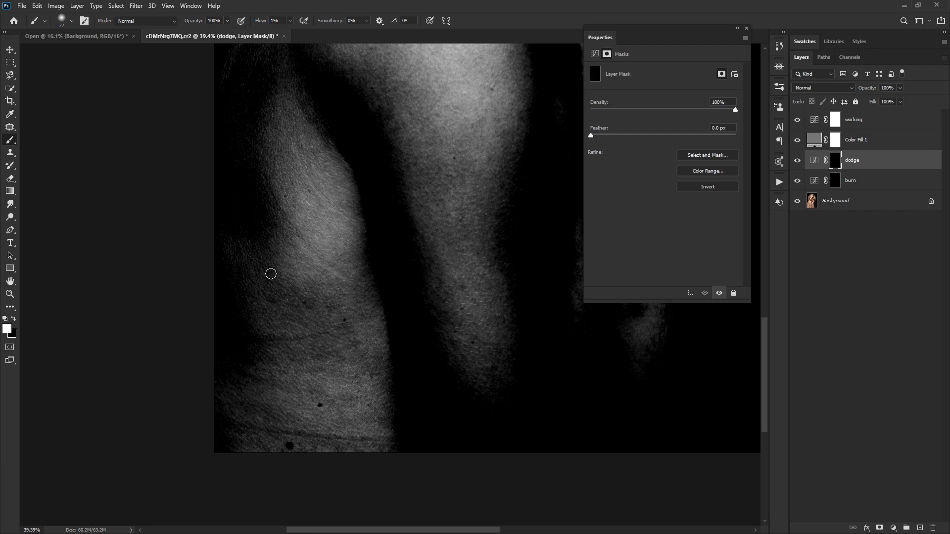
drag(270, 273, 308, 279)
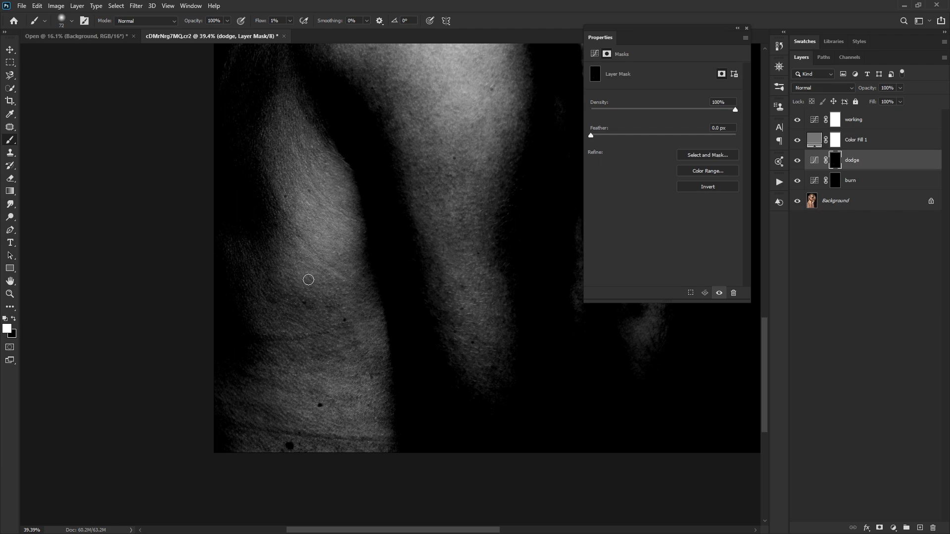
drag(308, 279, 337, 310)
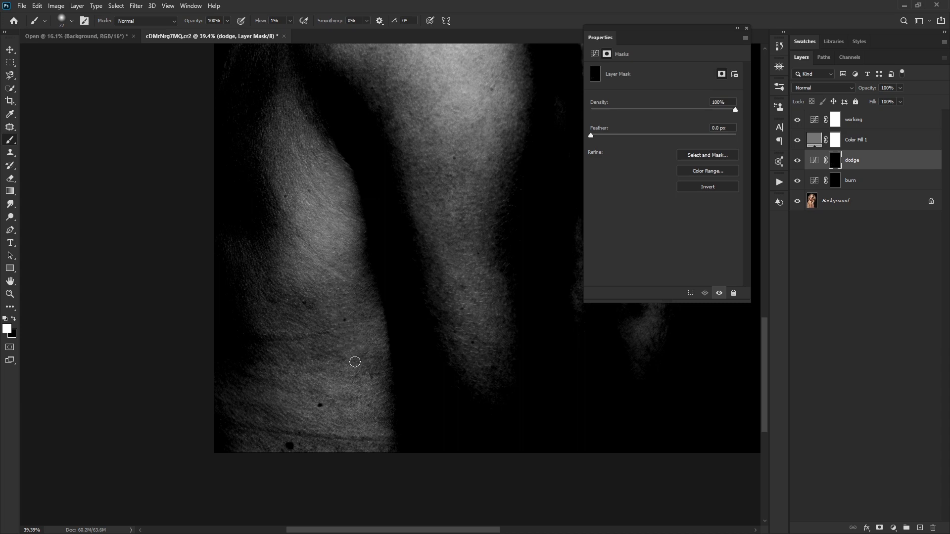
drag(354, 362, 312, 393)
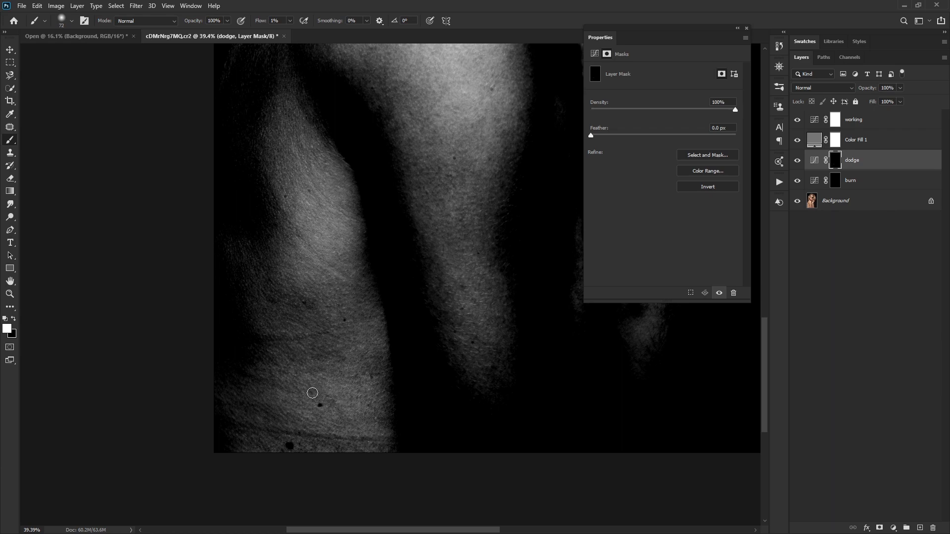
drag(313, 393, 365, 400)
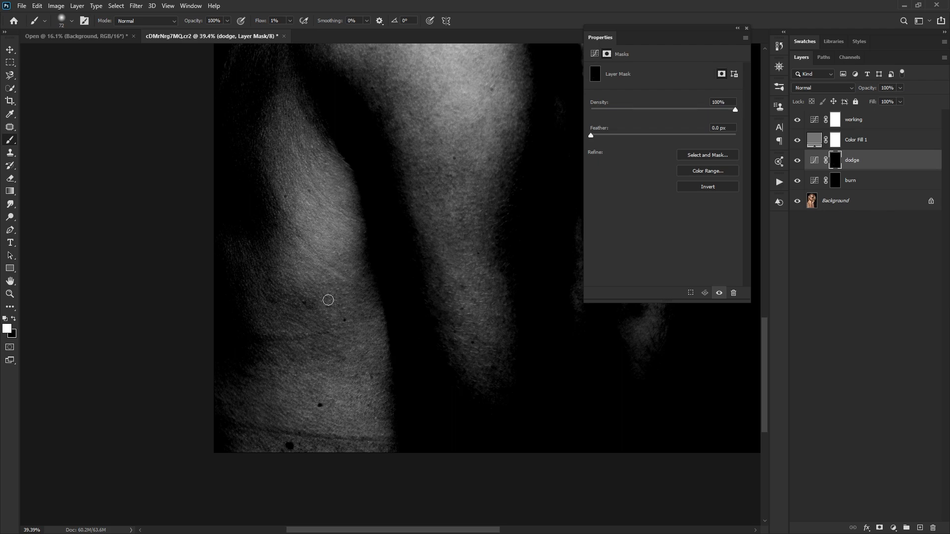
drag(328, 300, 290, 313)
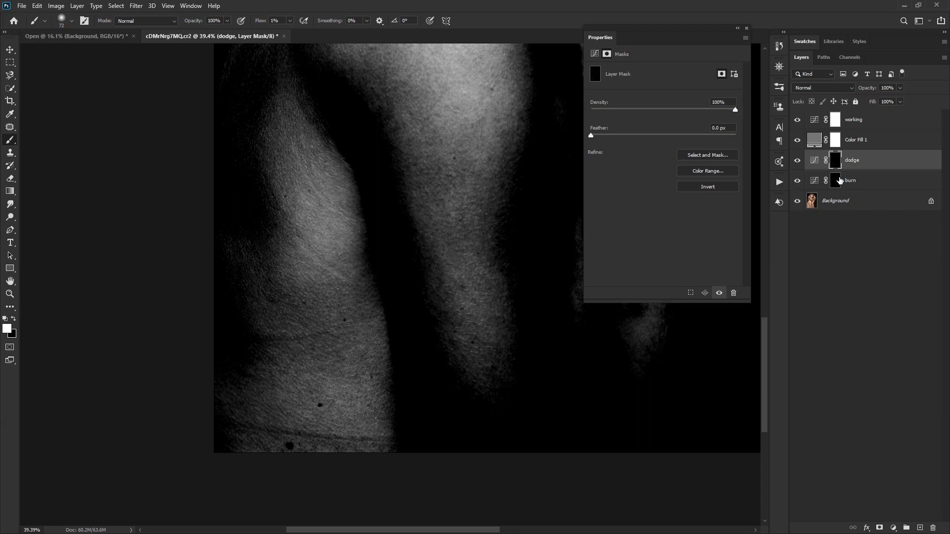
Step: Review the burn curve, then brush more white on the dodge mask over lower-arm shadows
click(851, 180)
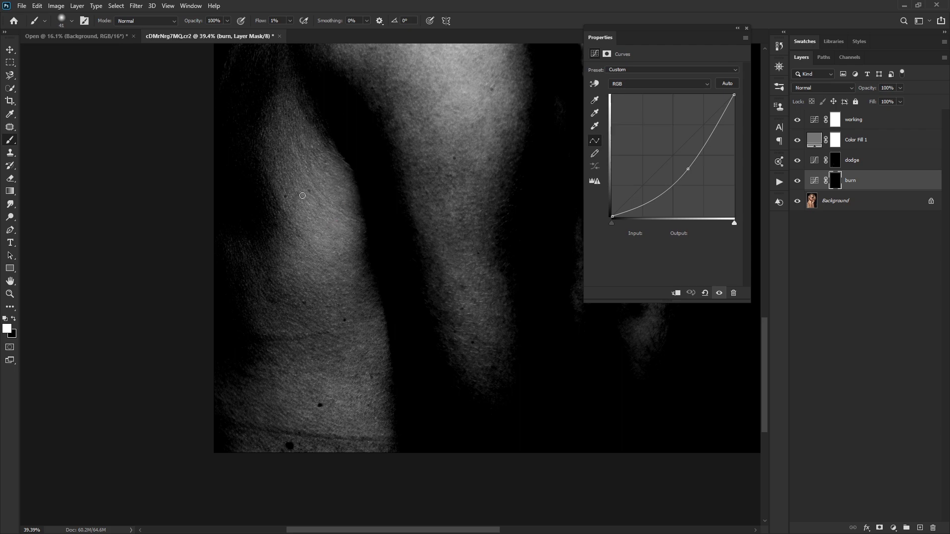
mouse_move(435, 182)
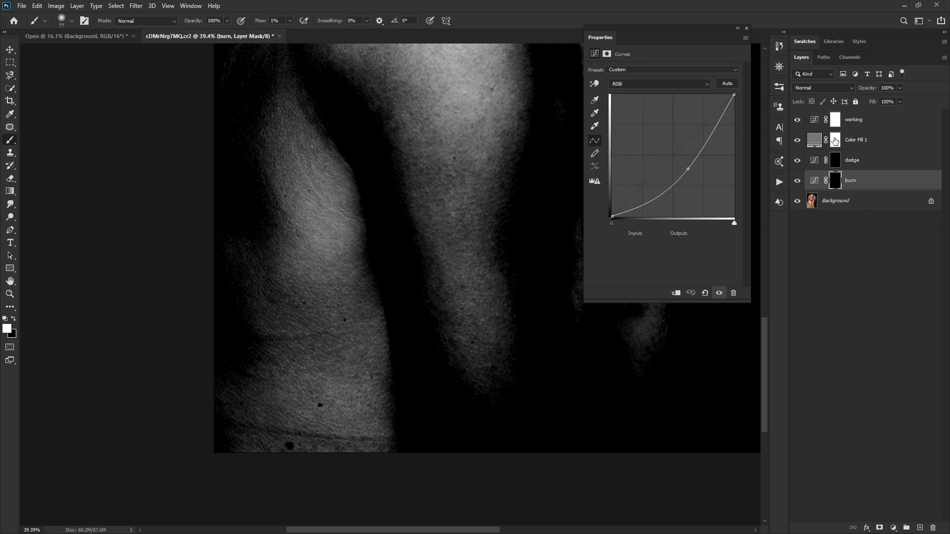
click(835, 160)
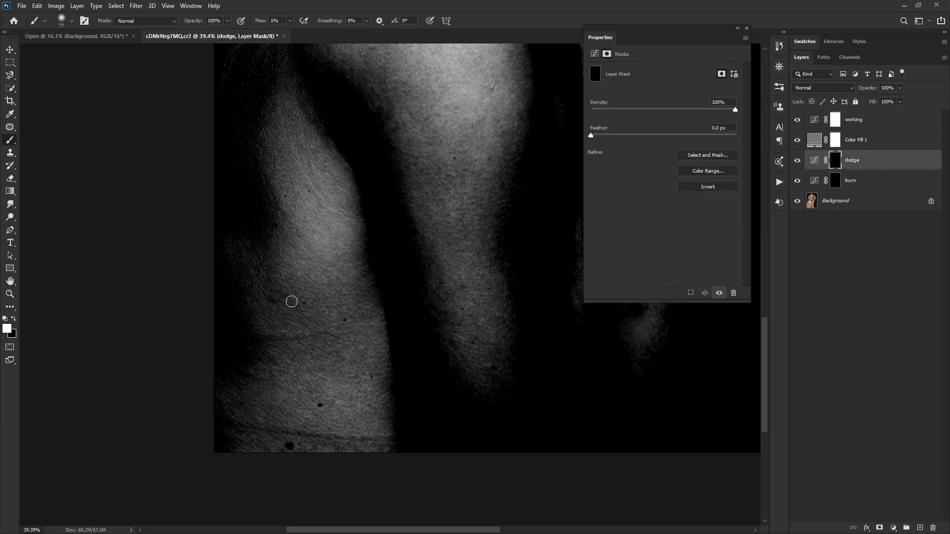
mouse_move(267, 297)
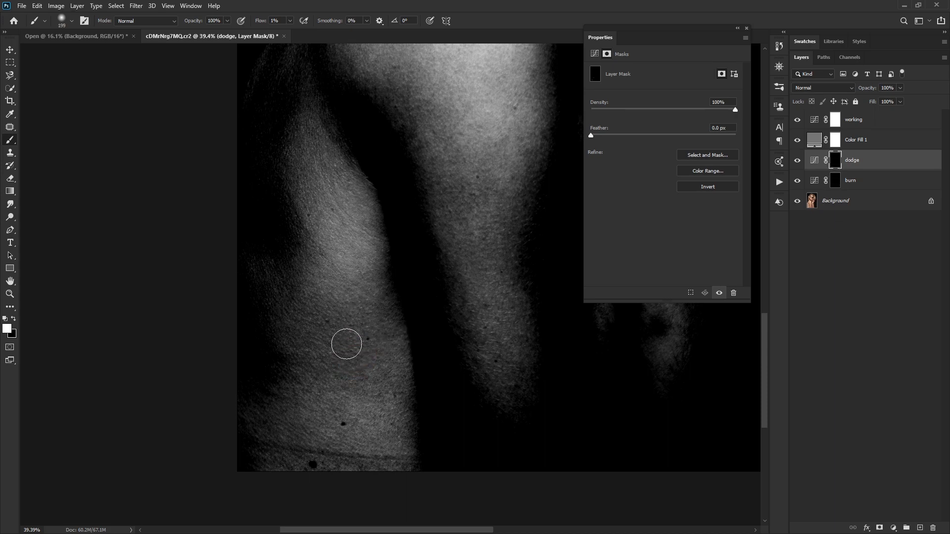
drag(346, 345, 375, 277)
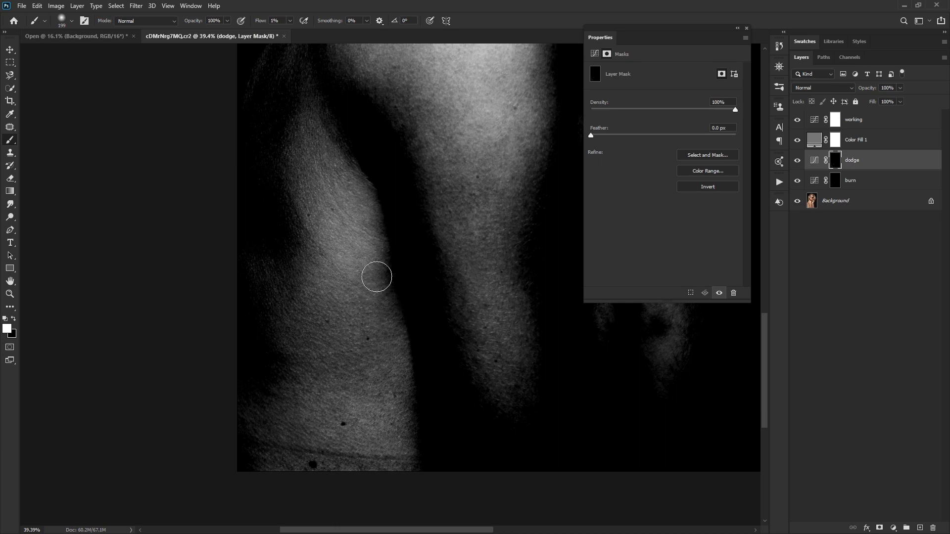
drag(376, 277, 294, 378)
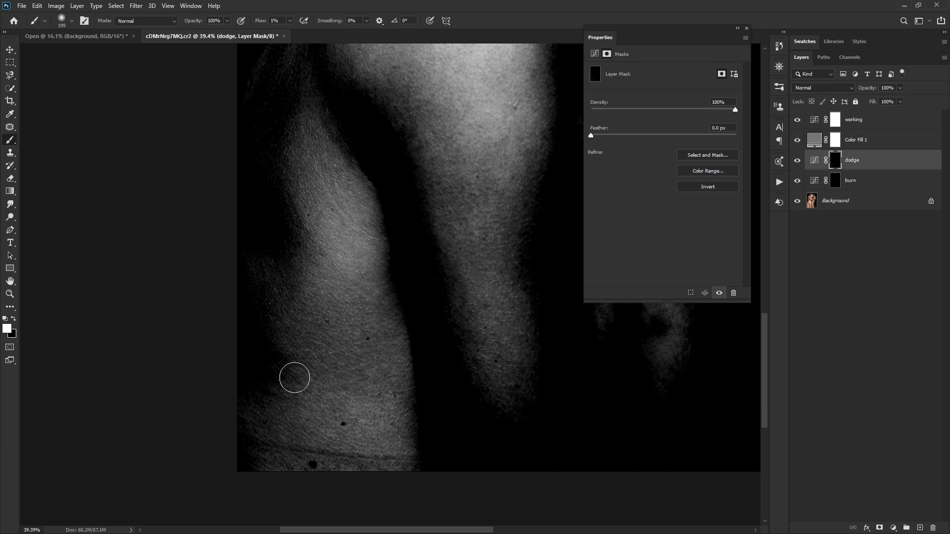
drag(295, 377, 364, 397)
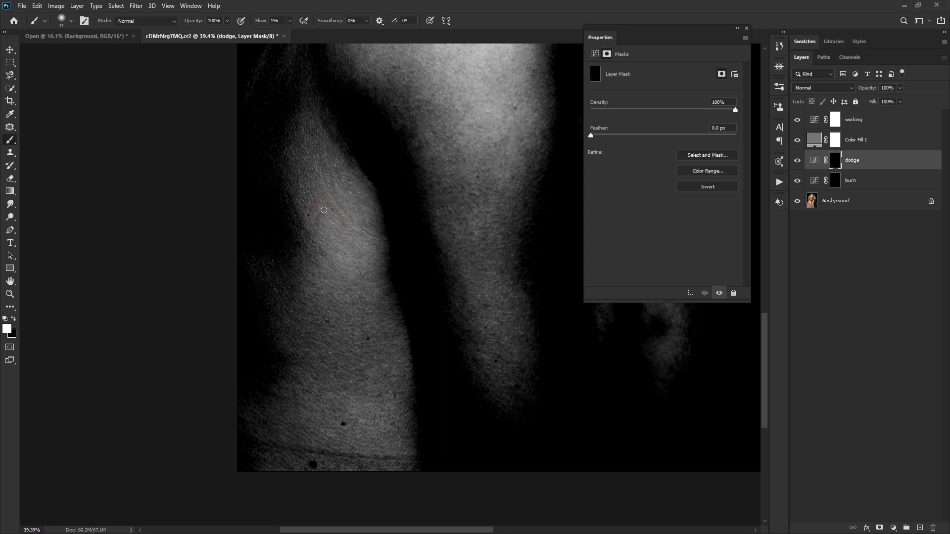
mouse_move(394, 249)
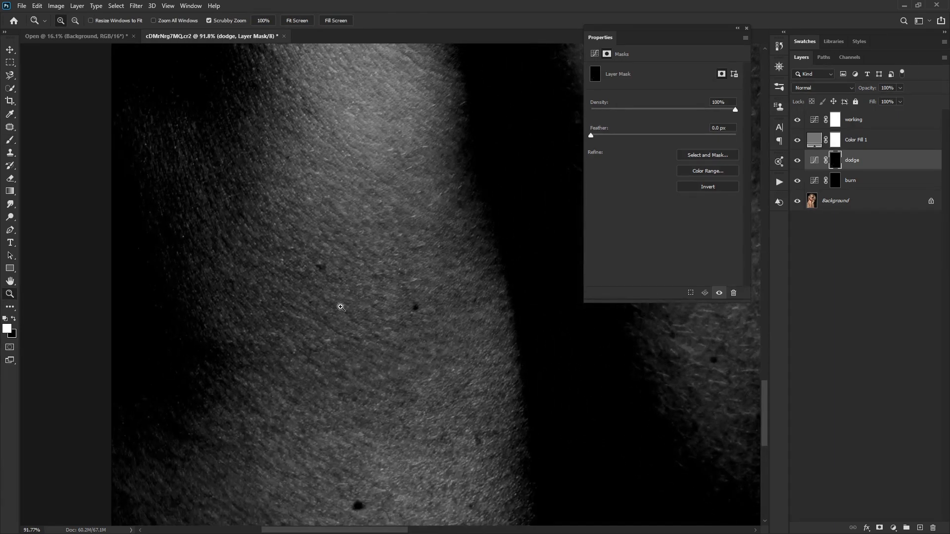
Step: Brush white on the dodge mask over small dark spots in the lower arm's skin
key(b)
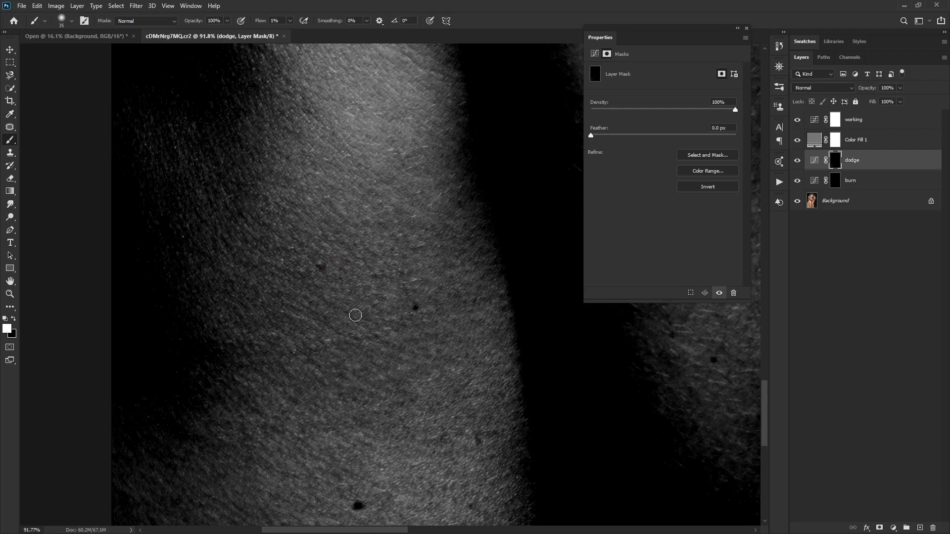
drag(356, 315, 319, 351)
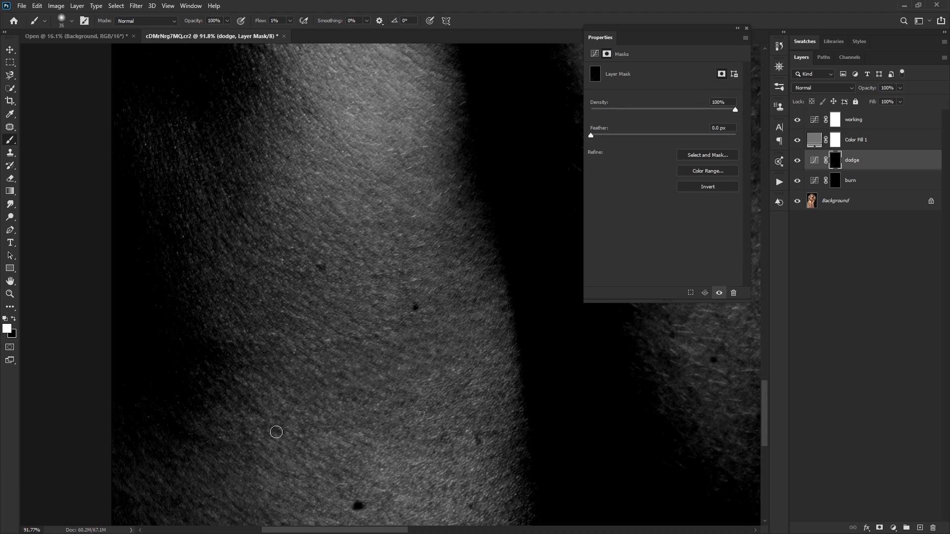
drag(276, 432, 264, 360)
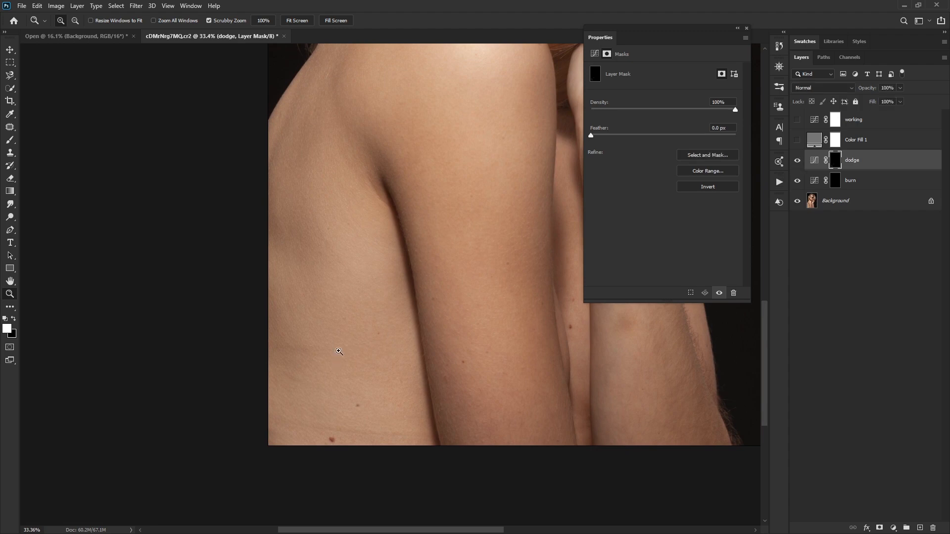
mouse_move(345, 361)
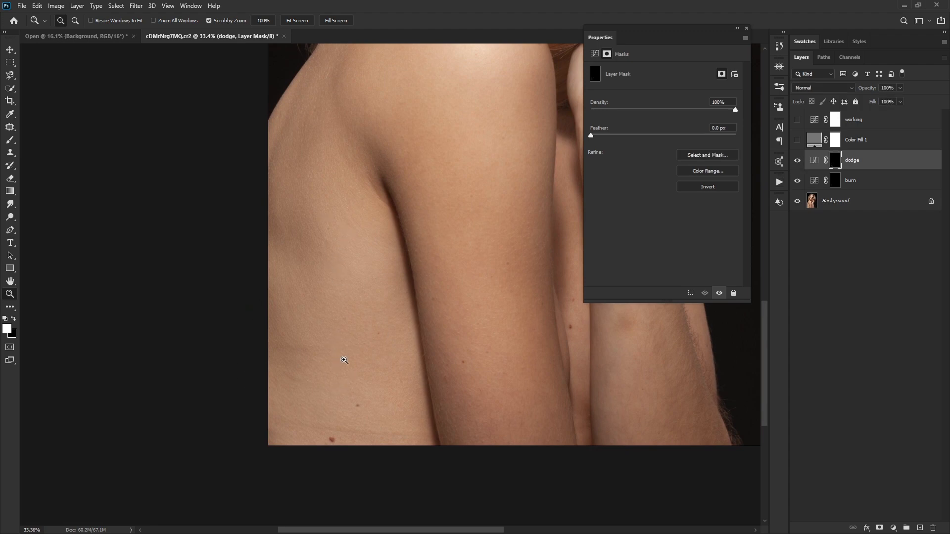
Step: Show the high-contrast grayscale check layers again over the arm
click(344, 361)
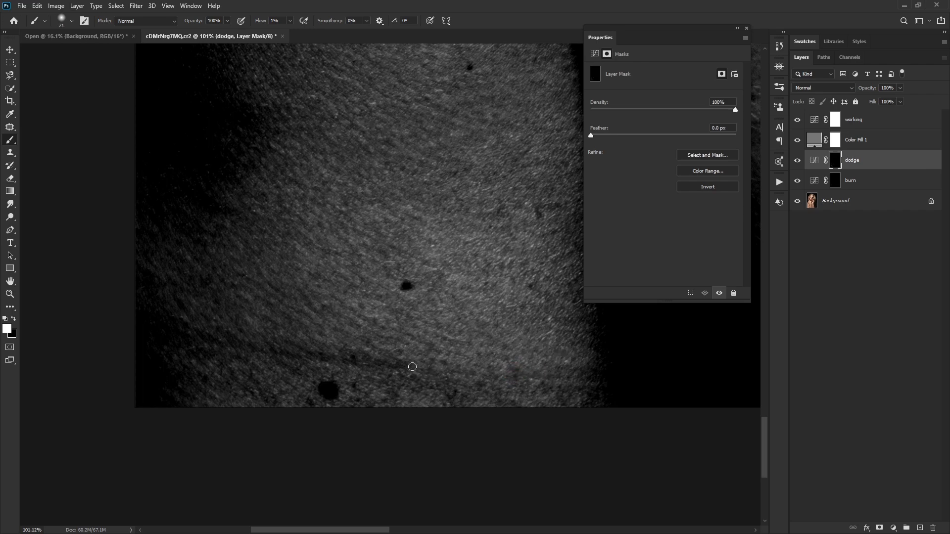
Step: Brush white over the darker arm-skin patches on the dodge mask, left edge to lower middle
drag(413, 367, 374, 357)
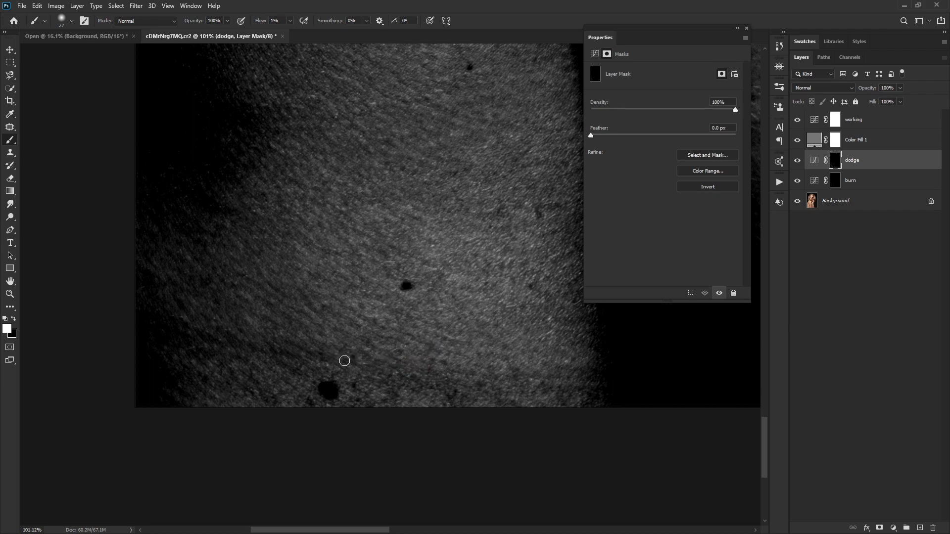
drag(344, 362, 280, 353)
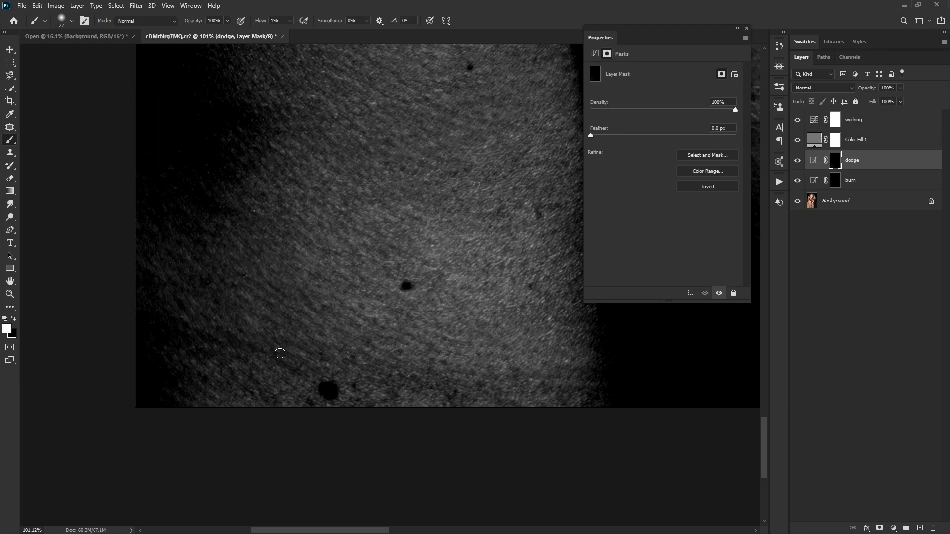
drag(279, 353, 298, 372)
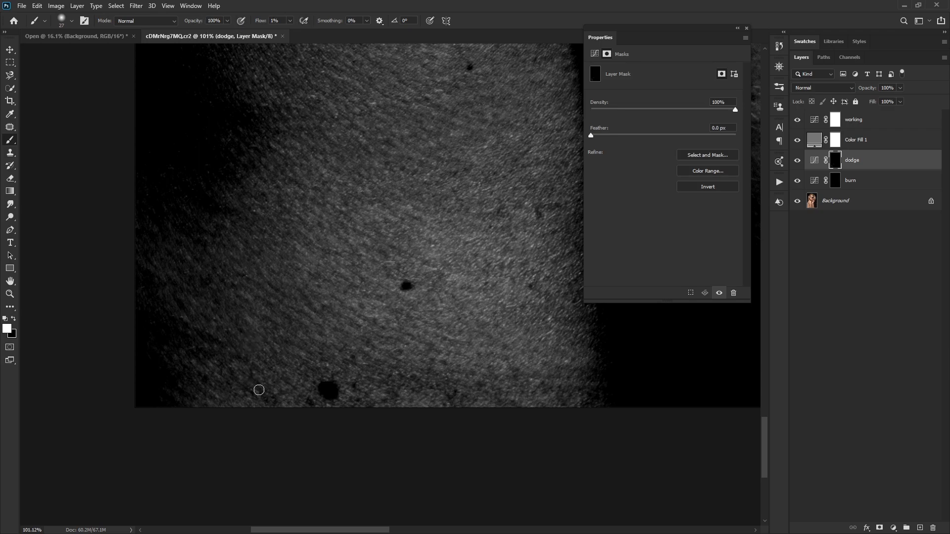
drag(259, 391, 196, 357)
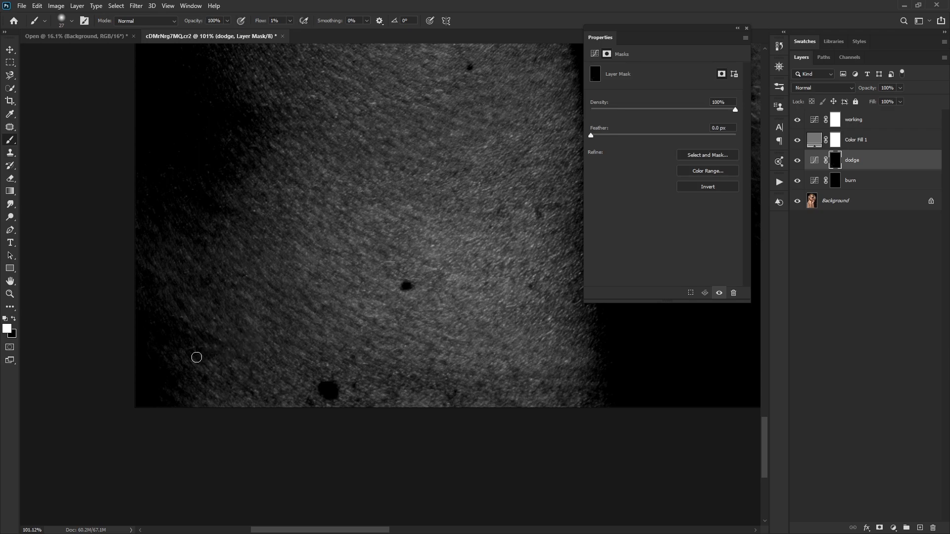
drag(196, 358, 259, 385)
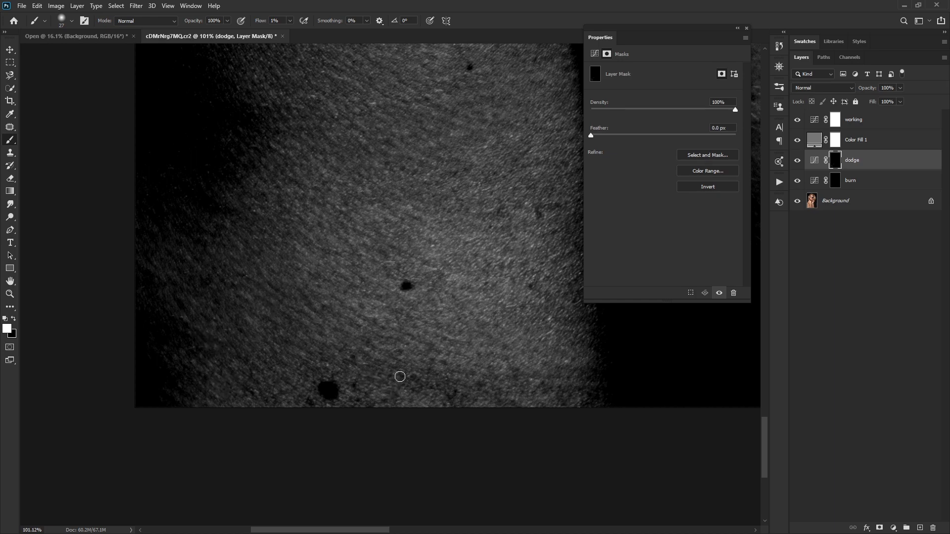
drag(400, 376, 462, 397)
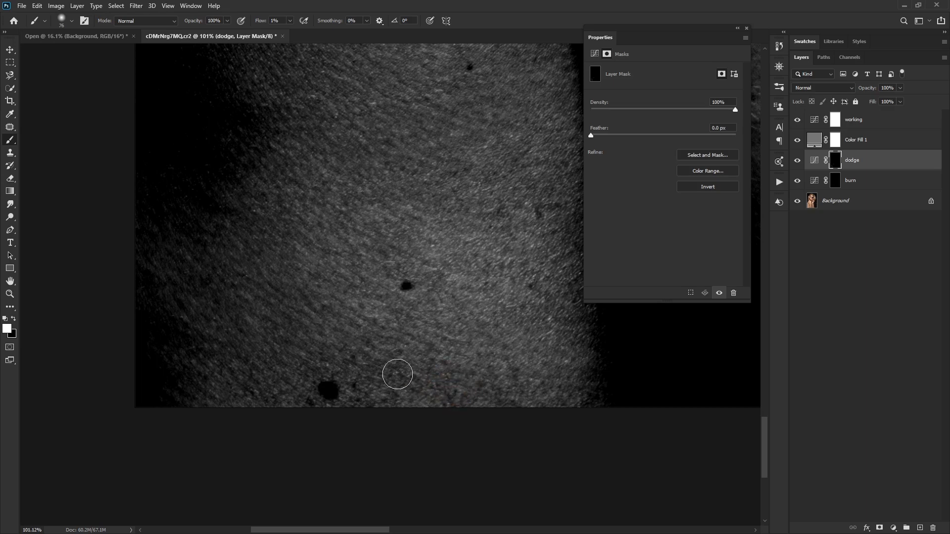
drag(397, 374, 298, 301)
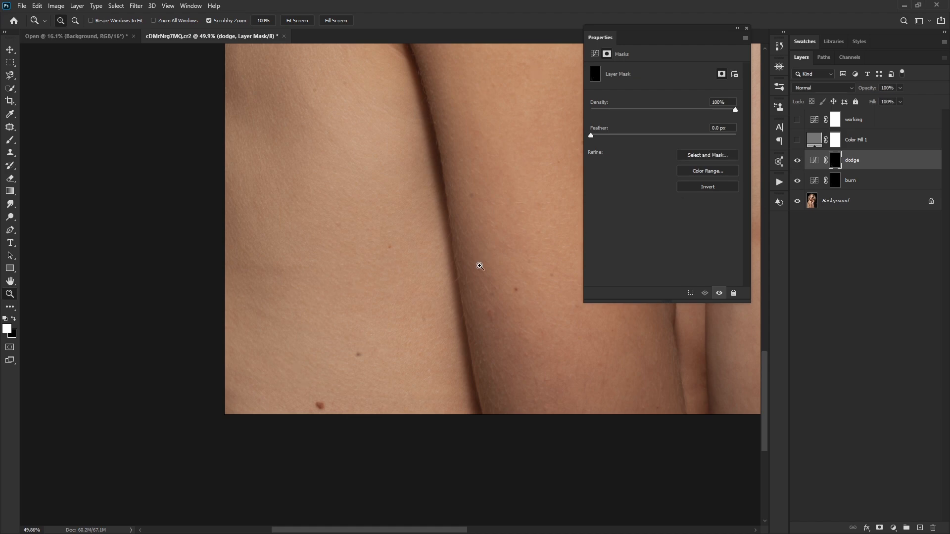
mouse_move(459, 410)
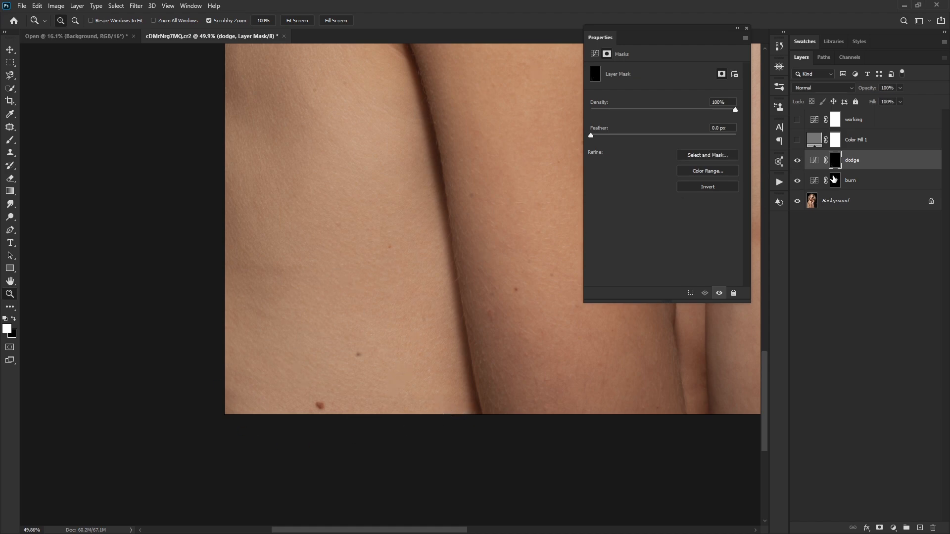
Step: Drag the working Curves layer's curve points upward to steepen contrast for the grayscale check
click(854, 119)
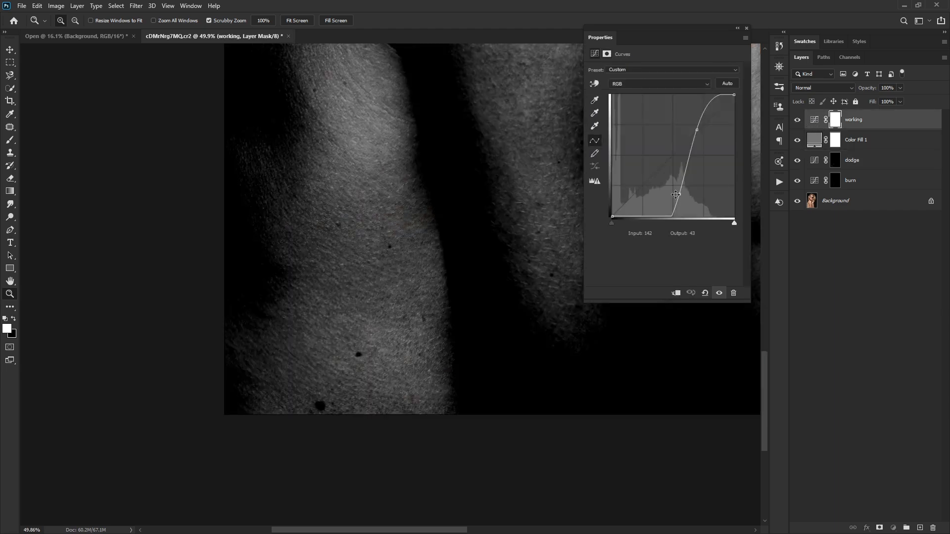
drag(676, 194, 696, 128)
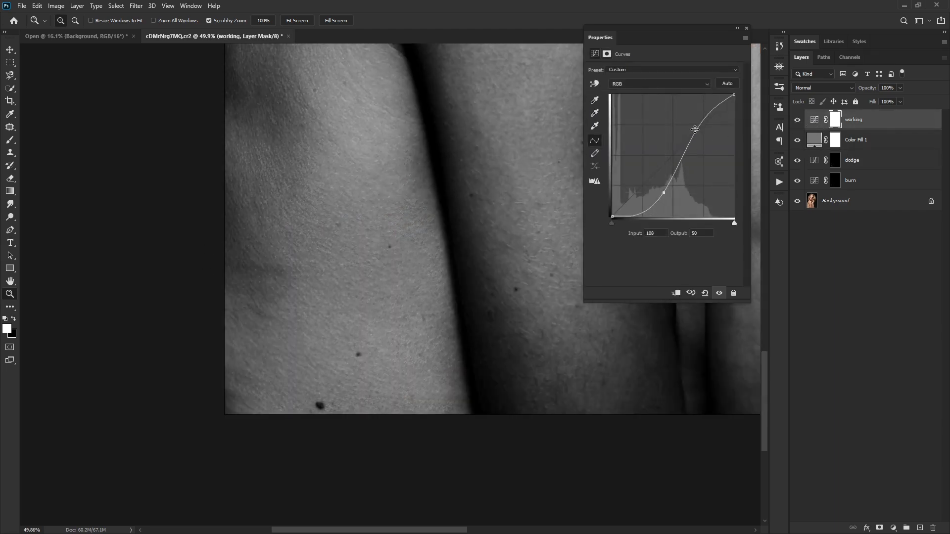
drag(696, 129, 684, 129)
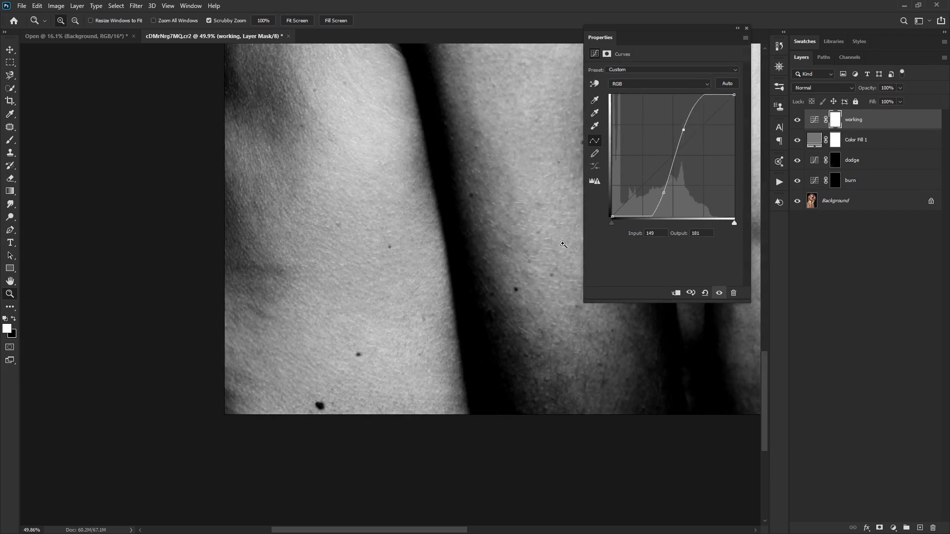
click(835, 160)
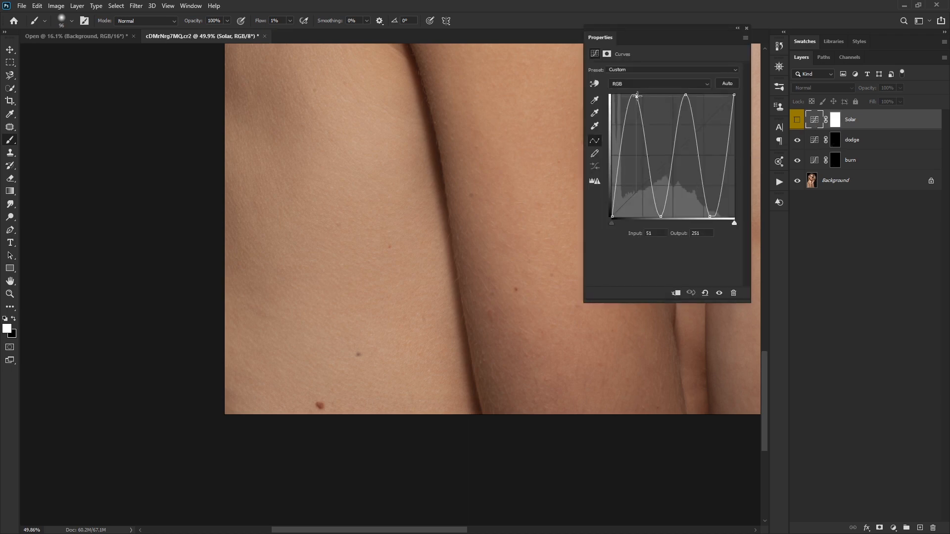
Step: Nudge a peak of the Solar wave curve and make the Solar layer visible
drag(637, 95, 637, 97)
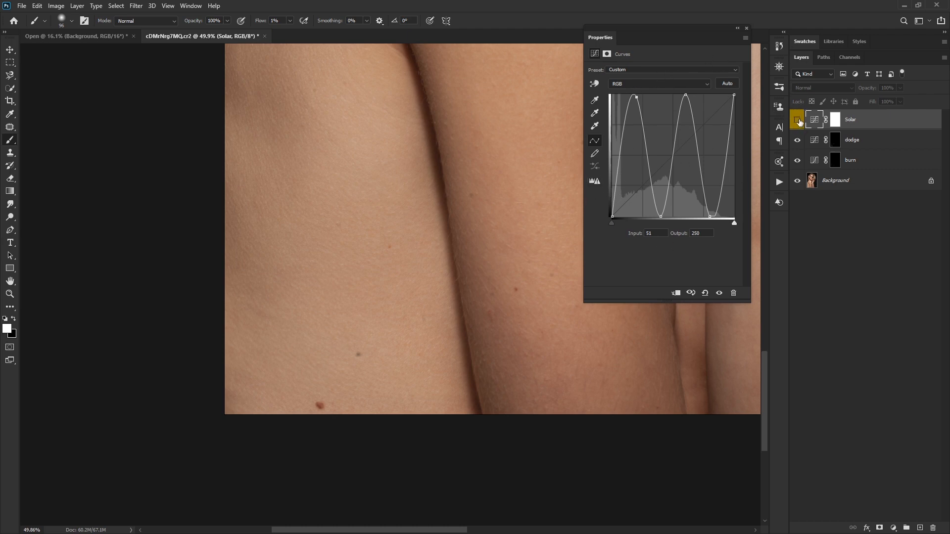
click(798, 120)
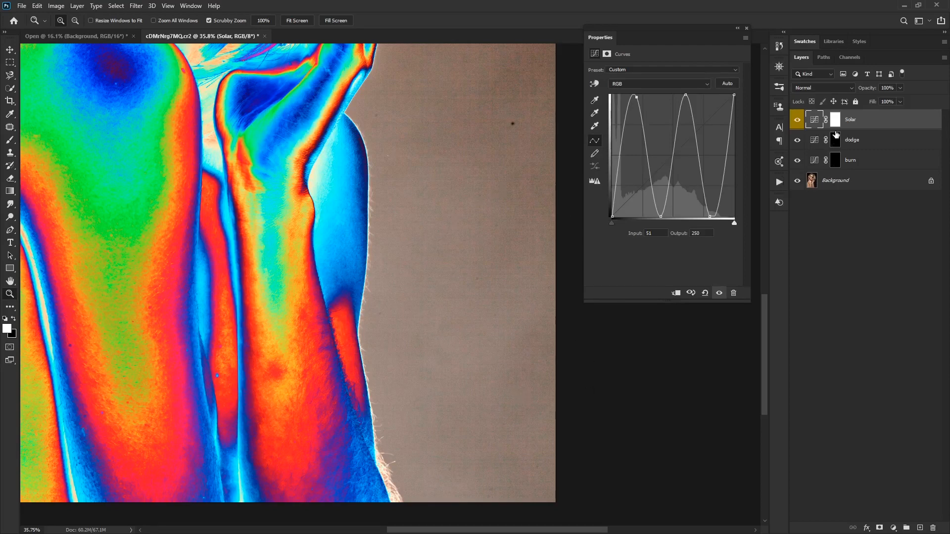
Step: Target the dodge layer mask and brush white over an uneven skin patch
click(835, 140)
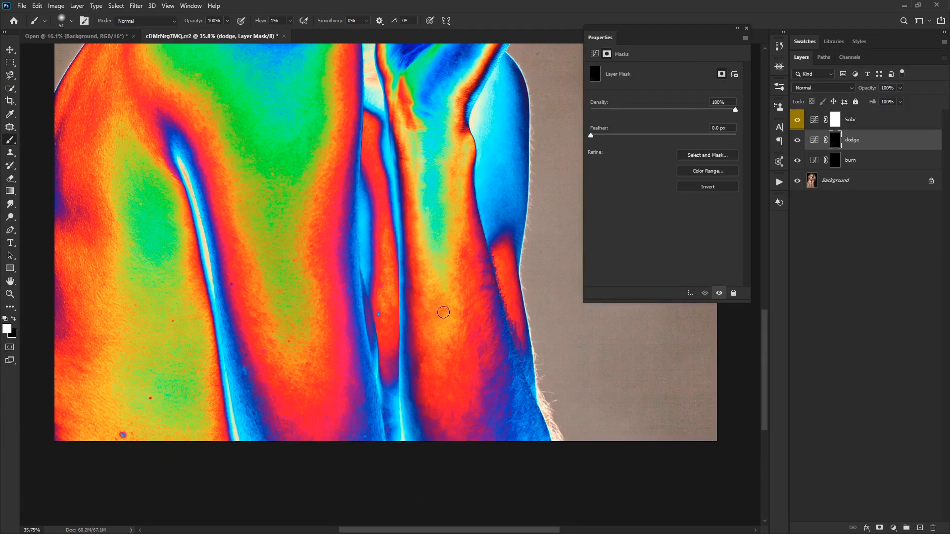
drag(443, 312, 438, 319)
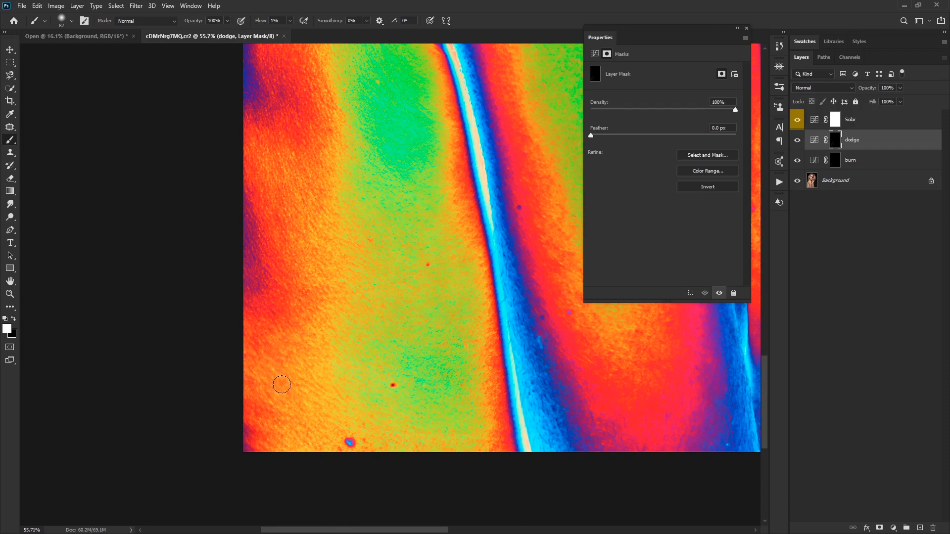
mouse_move(315, 303)
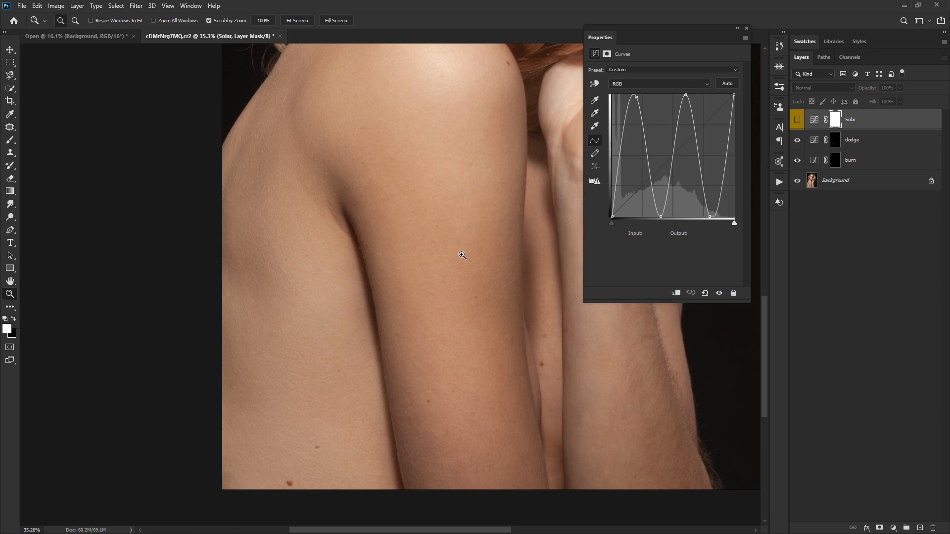
mouse_move(457, 257)
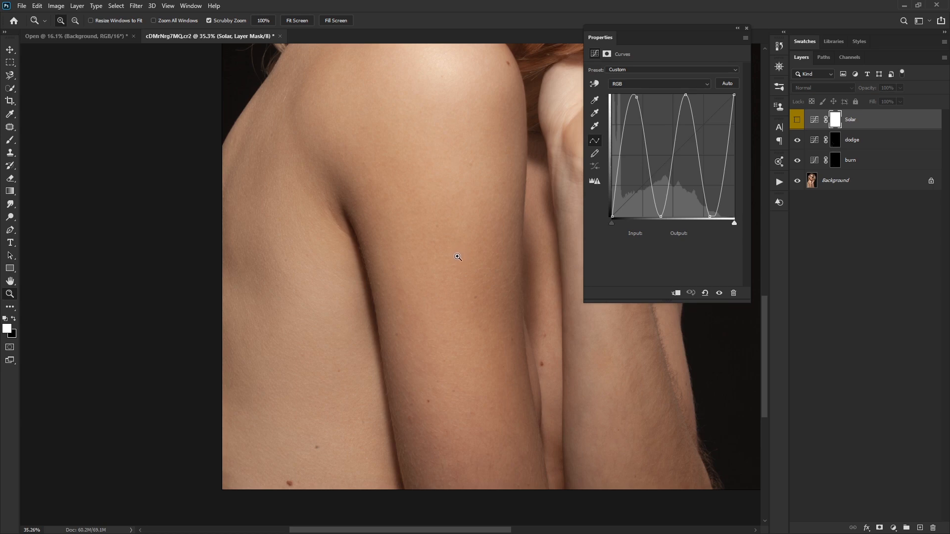
mouse_move(89, 47)
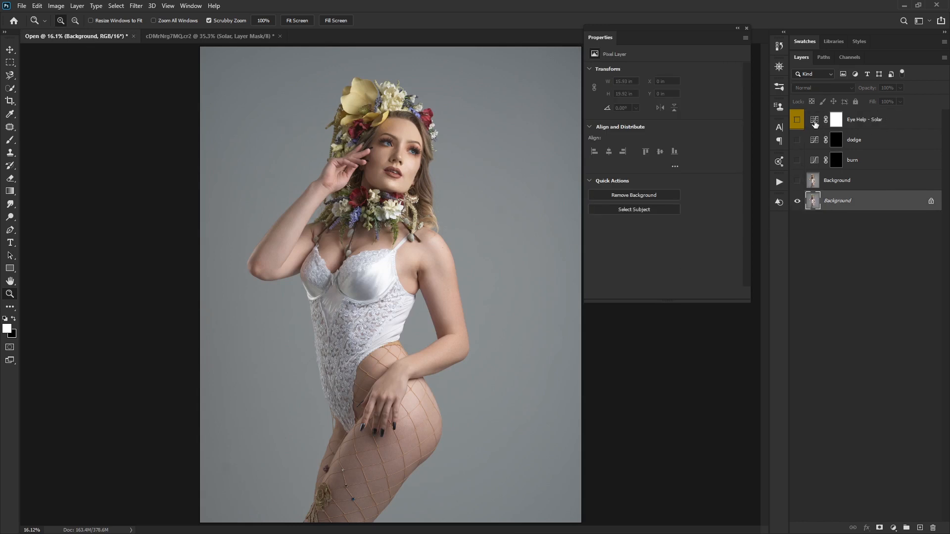
Step: Toggle the Eye Help - Solar layer on and off on the flower-crown portrait
click(797, 120)
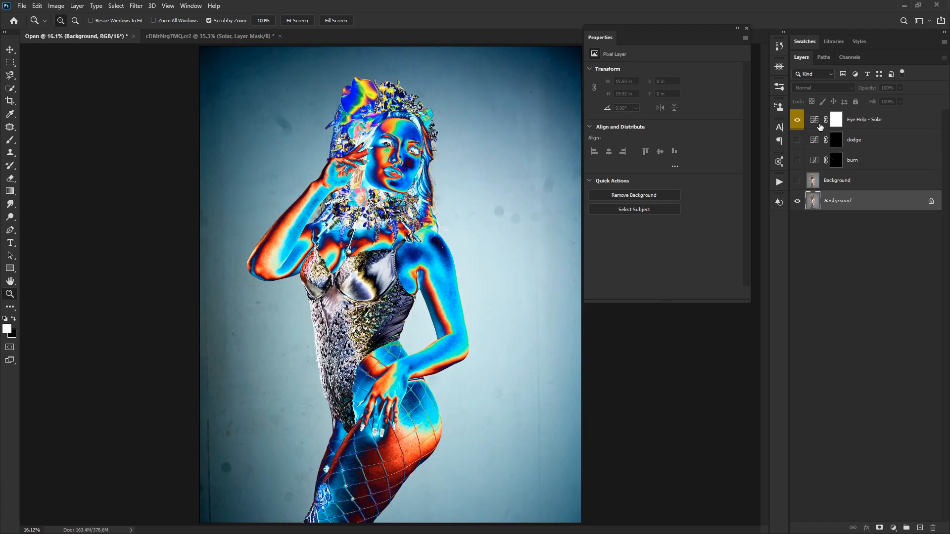
click(797, 119)
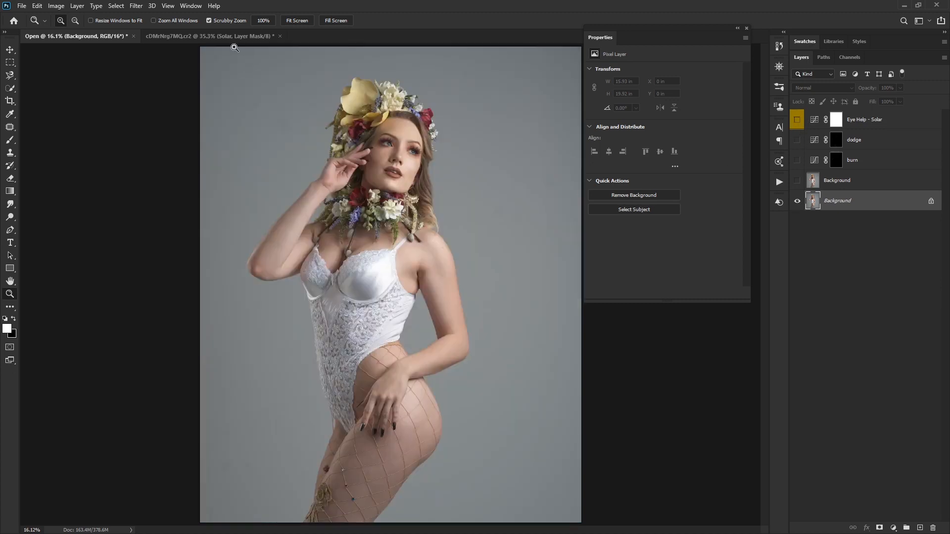
mouse_move(342, 133)
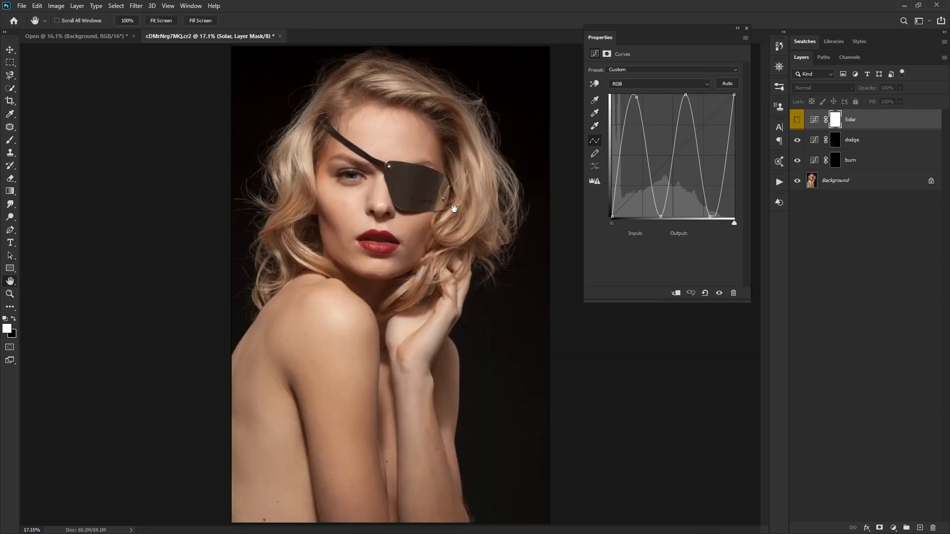
mouse_move(426, 235)
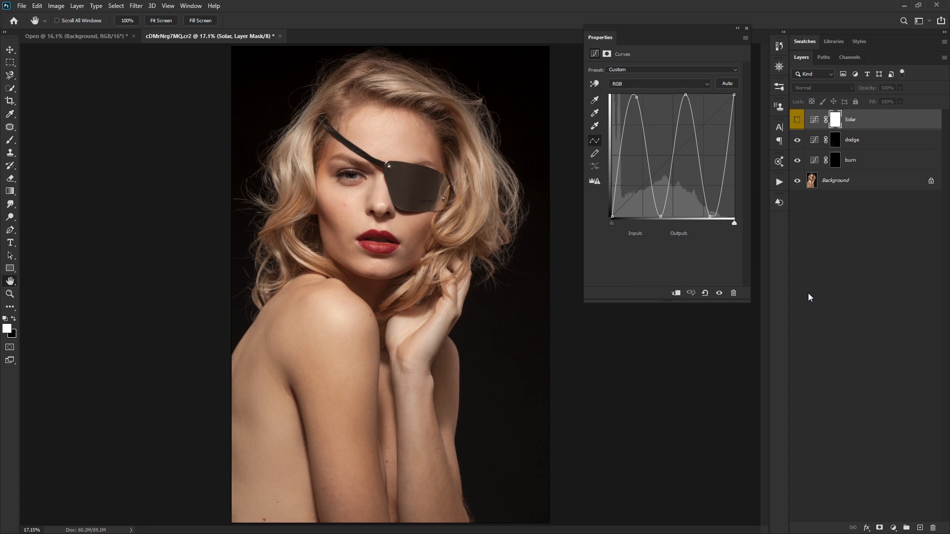
mouse_move(813, 297)
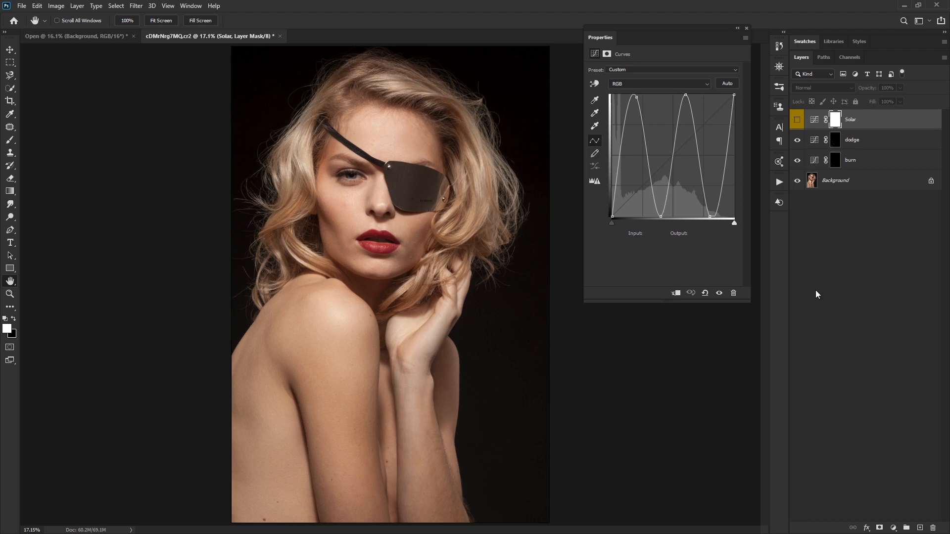
mouse_move(817, 295)
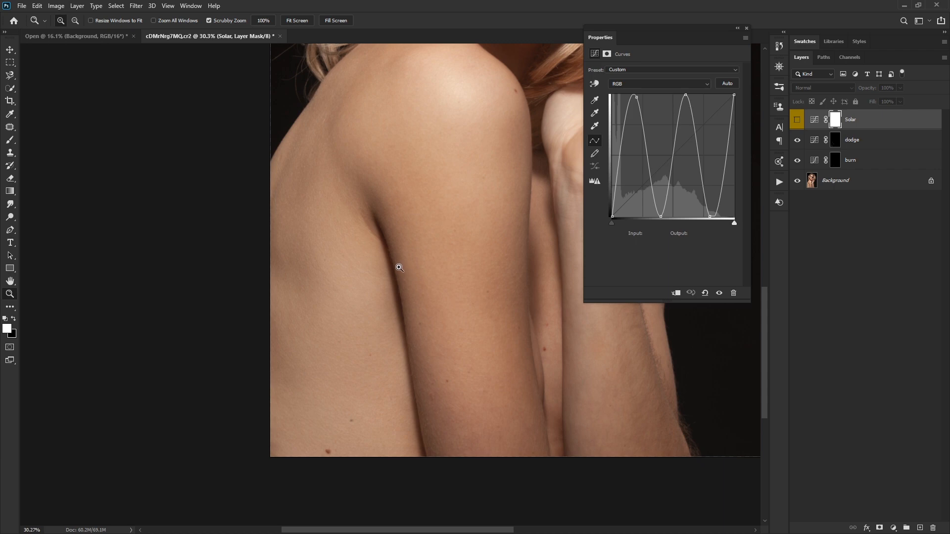
mouse_move(550, 286)
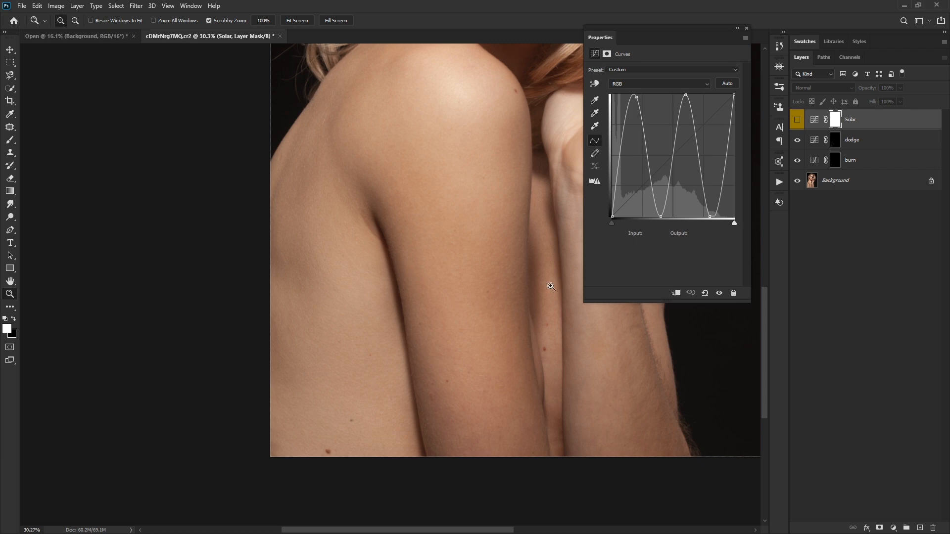